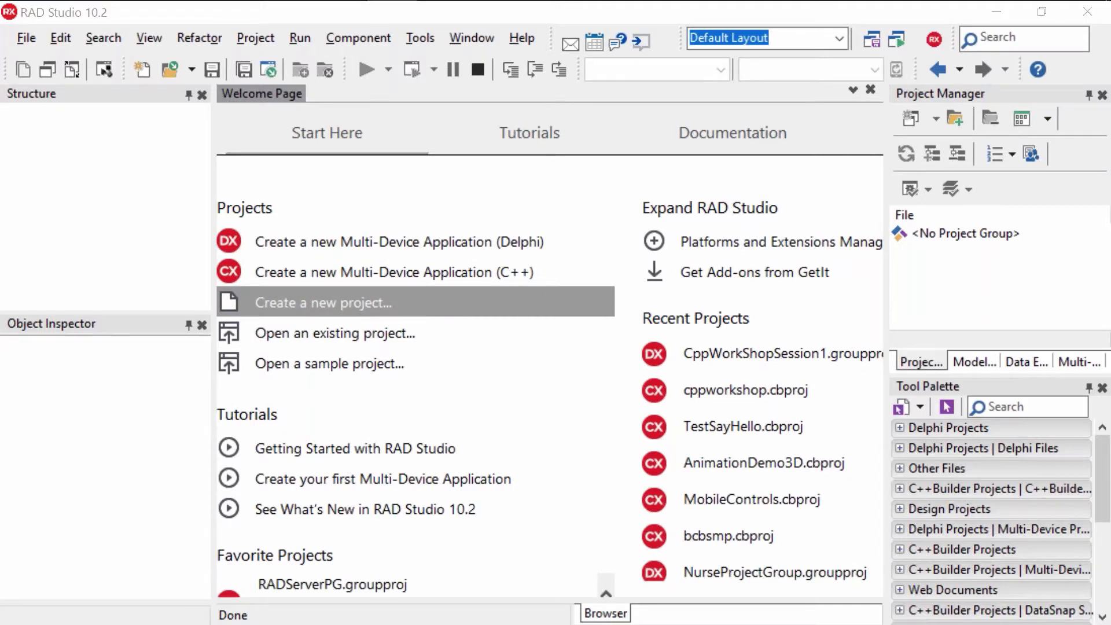
# - Start a new project from the Welcome Page and select Console Application under C++Builder Projects
pyautogui.click(323, 302)
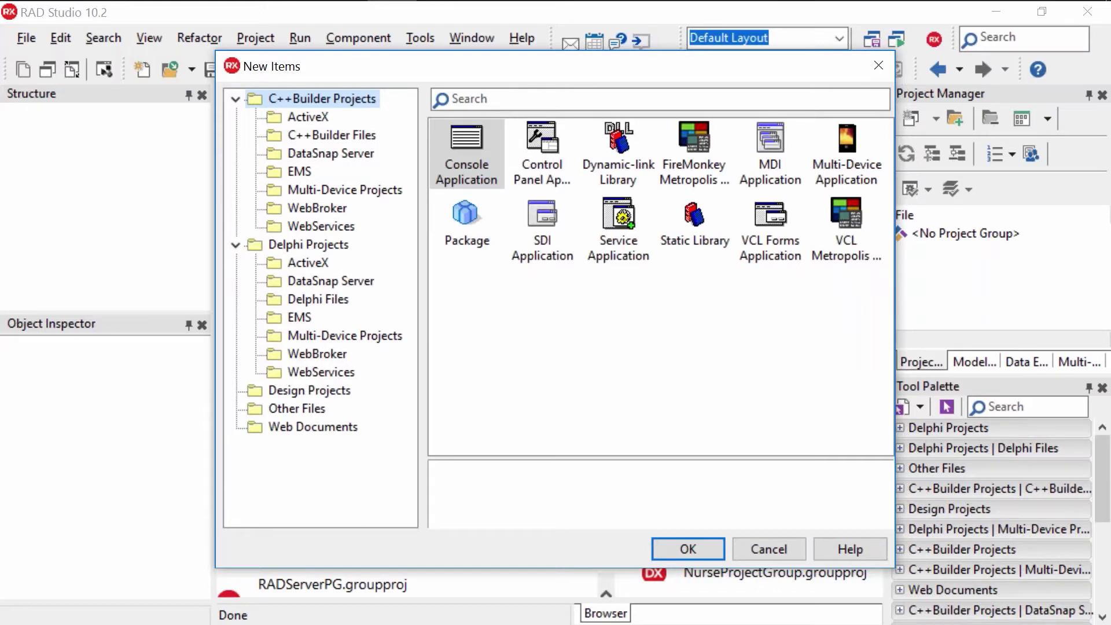
pyautogui.click(466, 154)
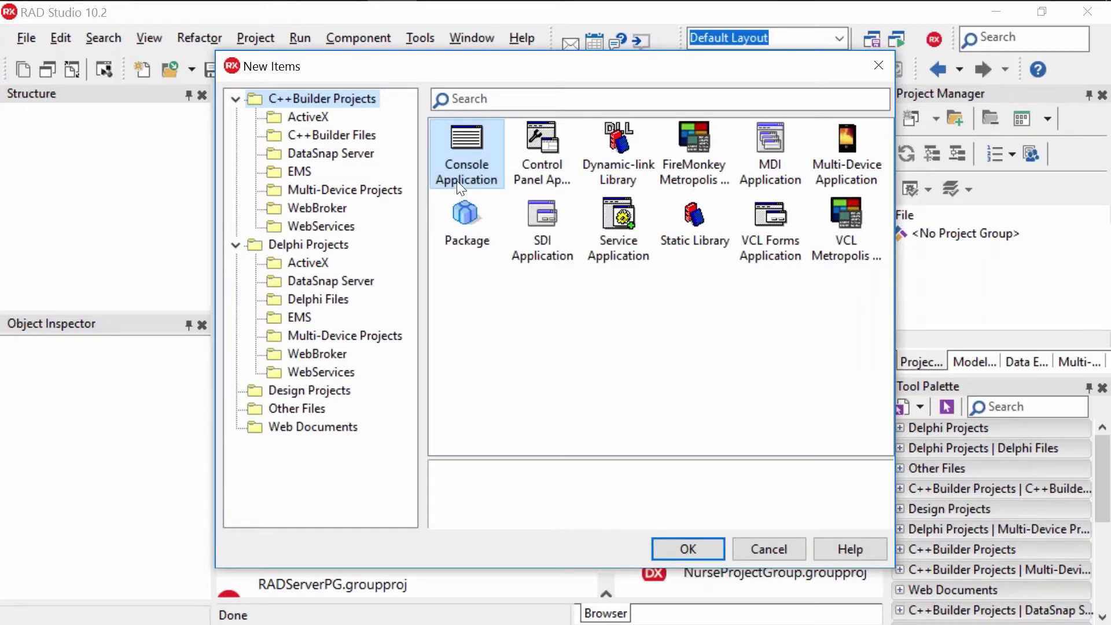
pyautogui.moveTo(476, 176)
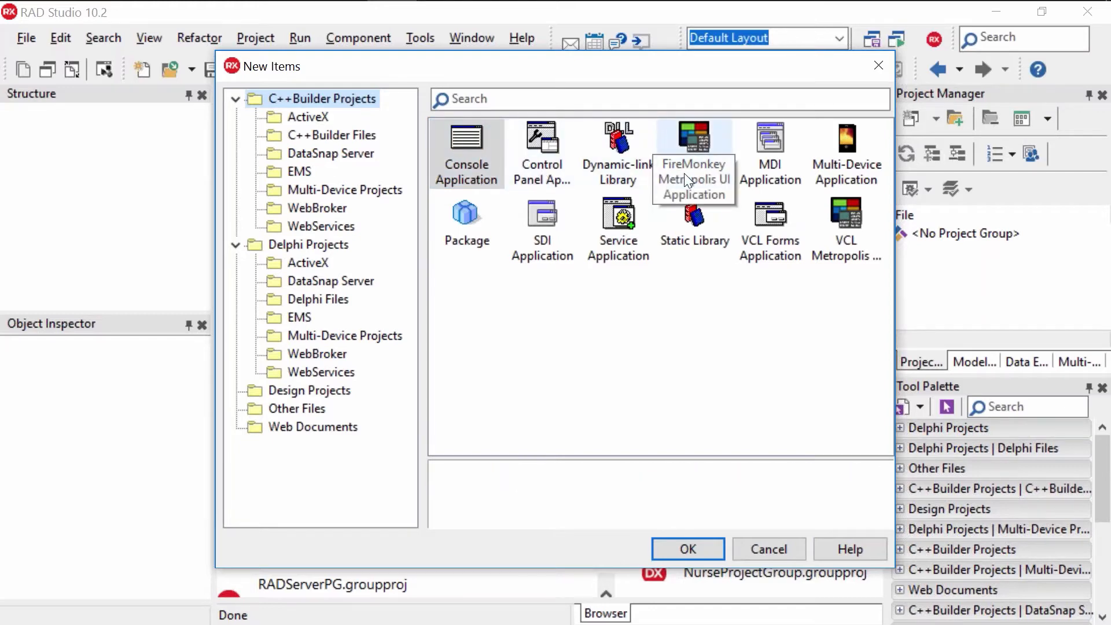
pyautogui.moveTo(641, 138)
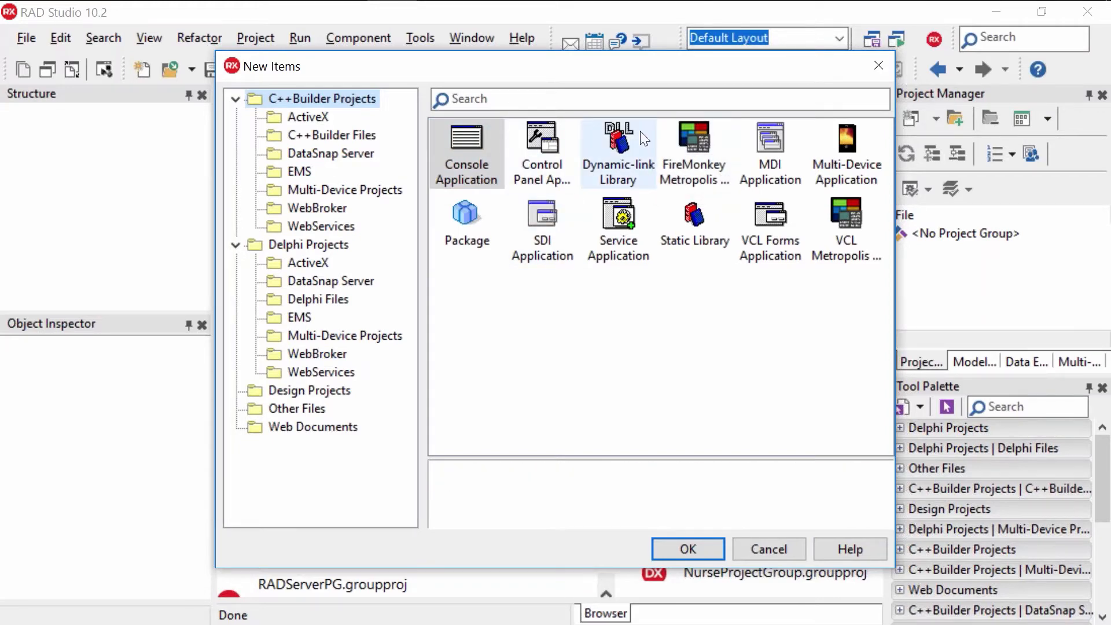
pyautogui.moveTo(521, 276)
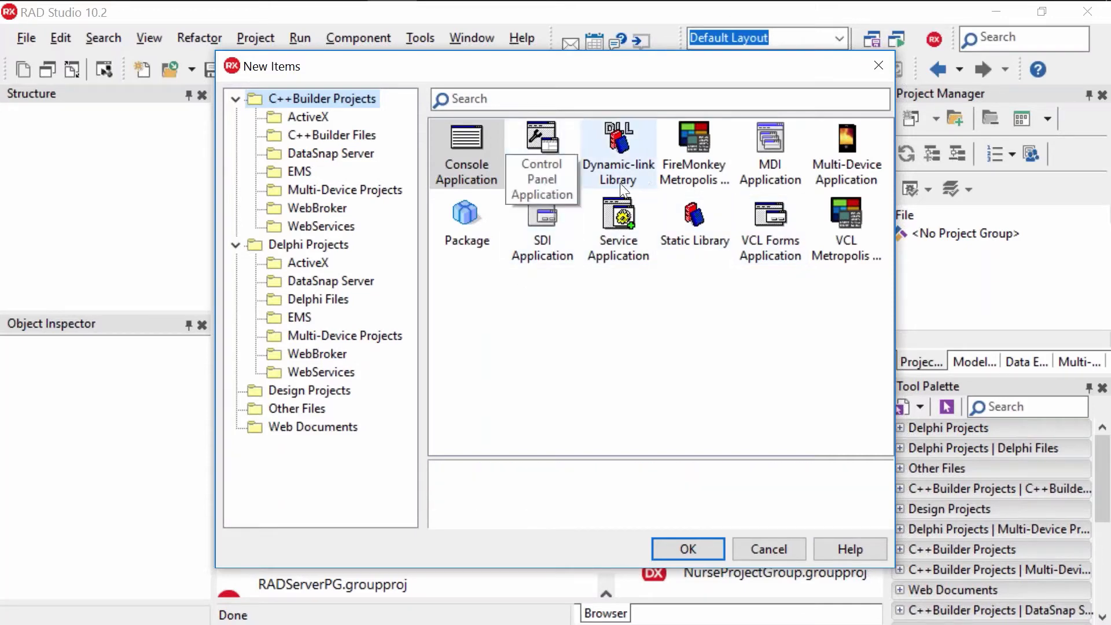
pyautogui.moveTo(645, 188)
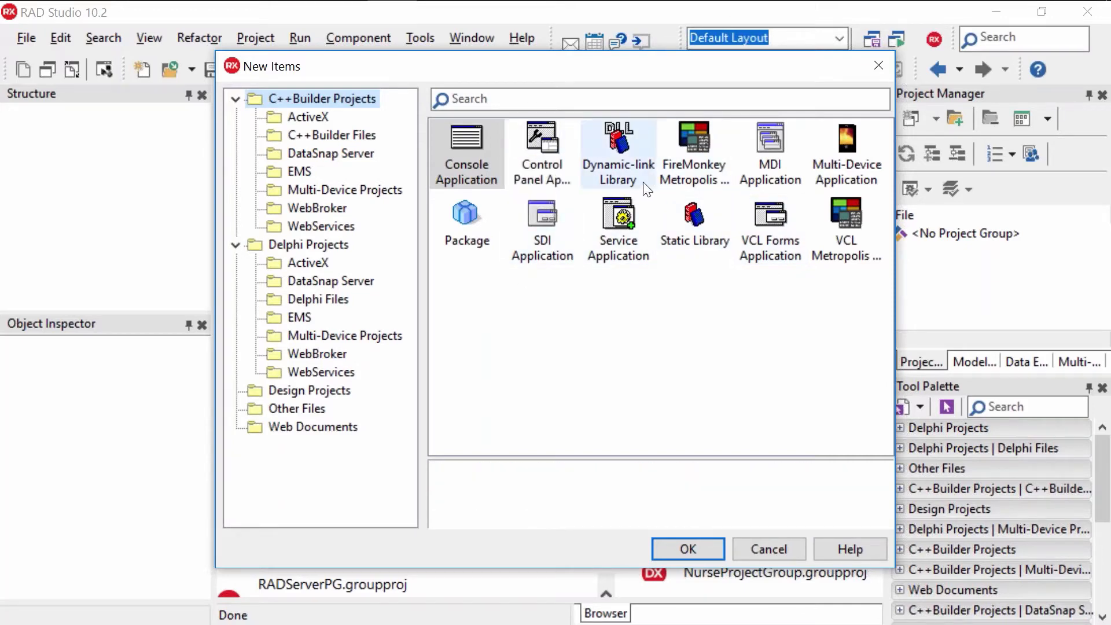
pyautogui.moveTo(694, 153)
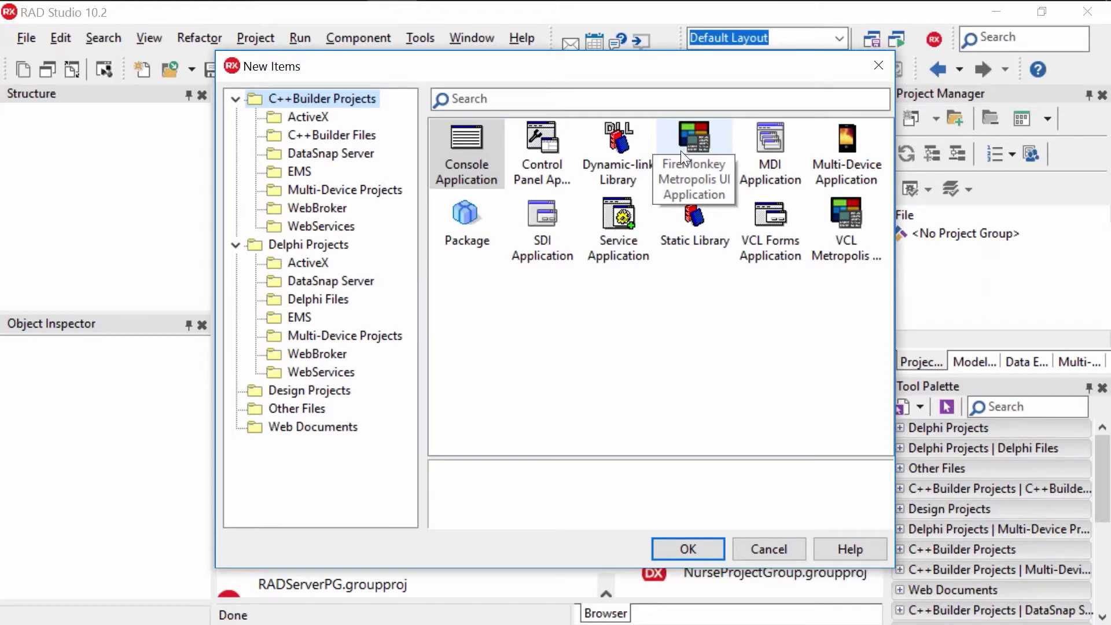
pyautogui.moveTo(694, 141)
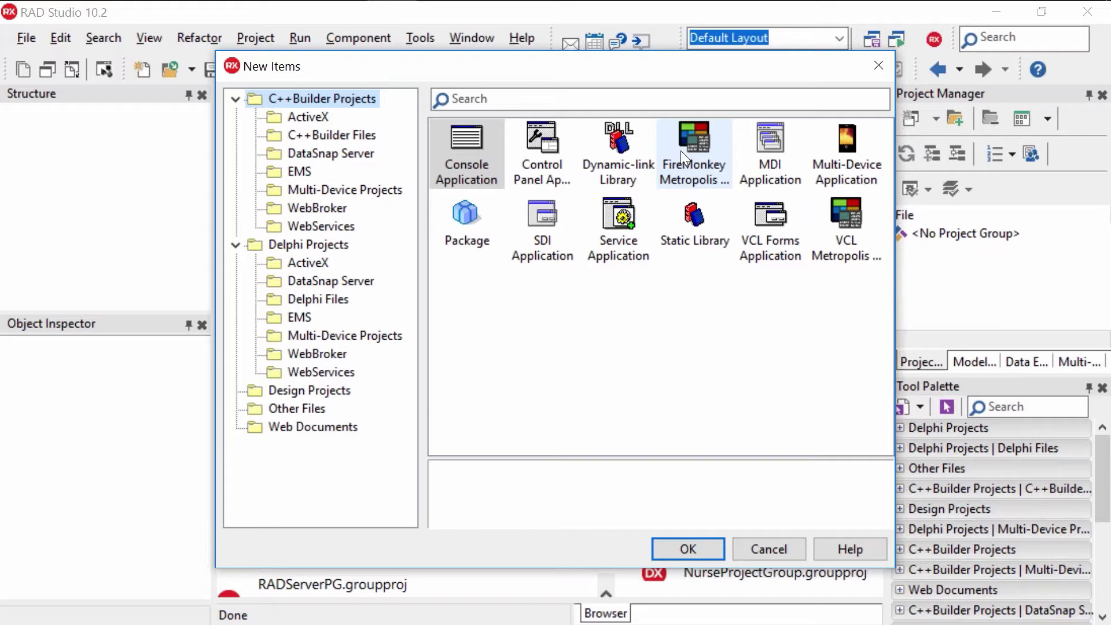
# - Create the console application Project2 with C++ as source type and no target framework
pyautogui.click(466, 152)
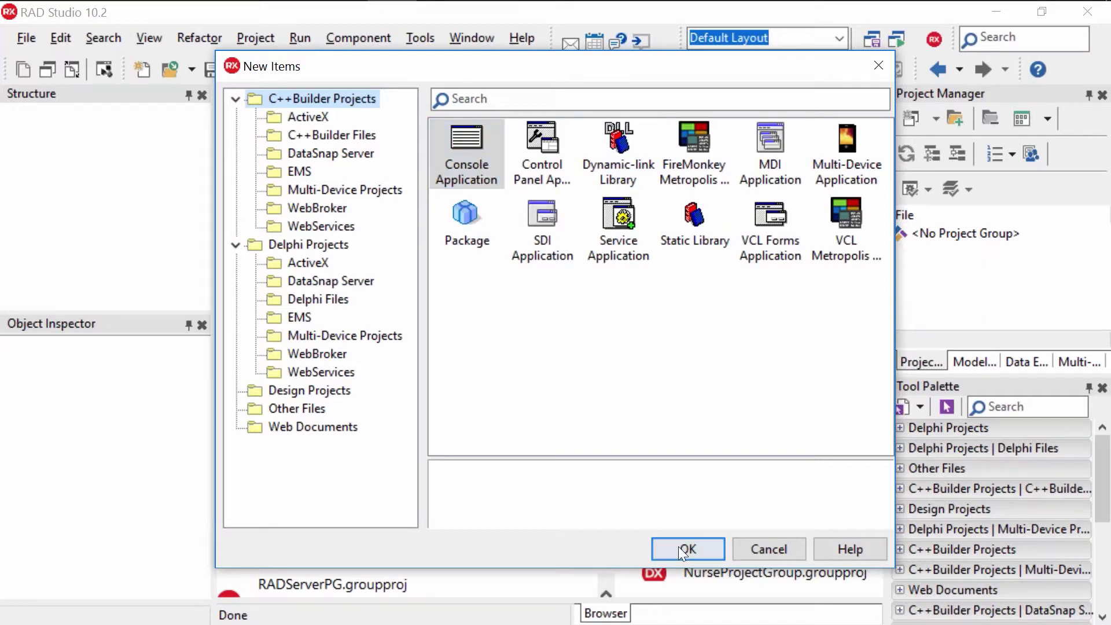
pyautogui.click(687, 548)
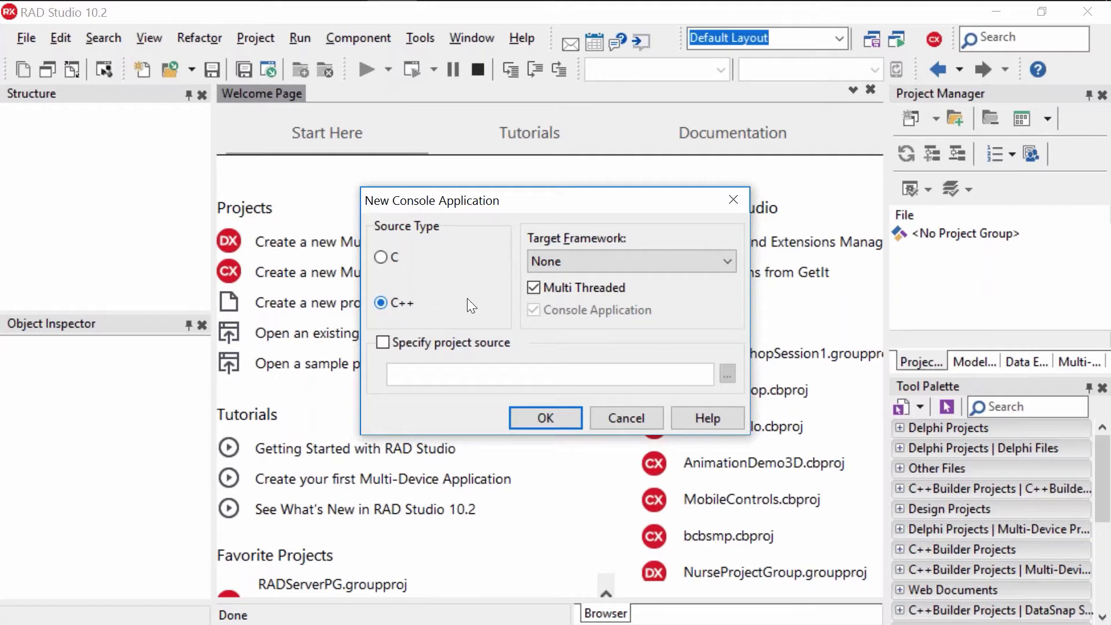
pyautogui.click(544, 418)
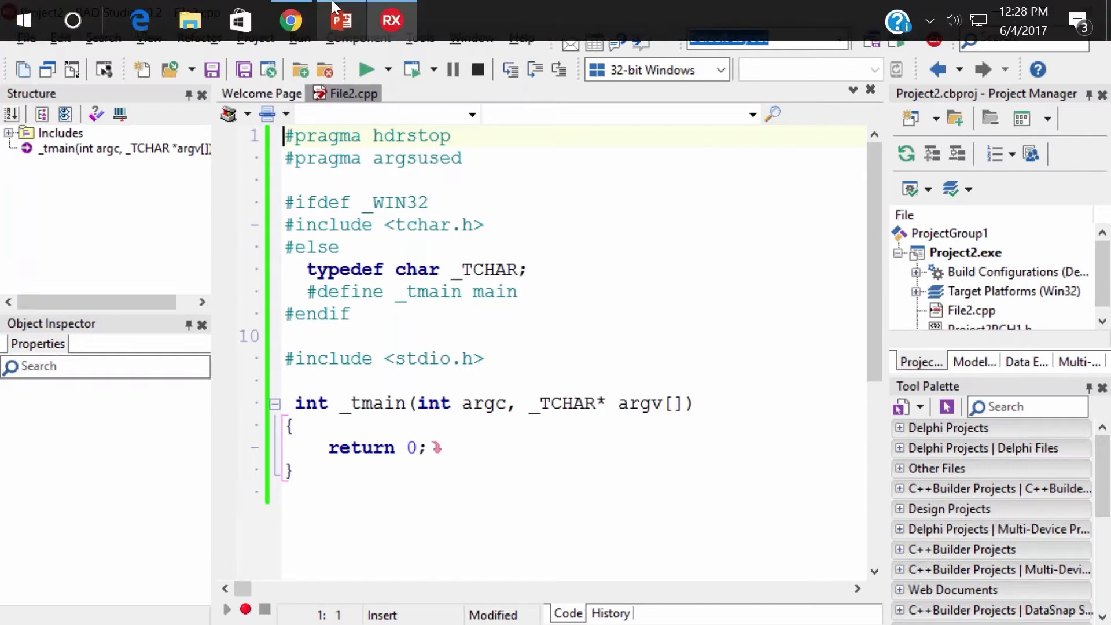
# - Switch to PowerPoint and show slide 10, 'Creating A new project in Embarcadero builder'
pyautogui.click(340, 19)
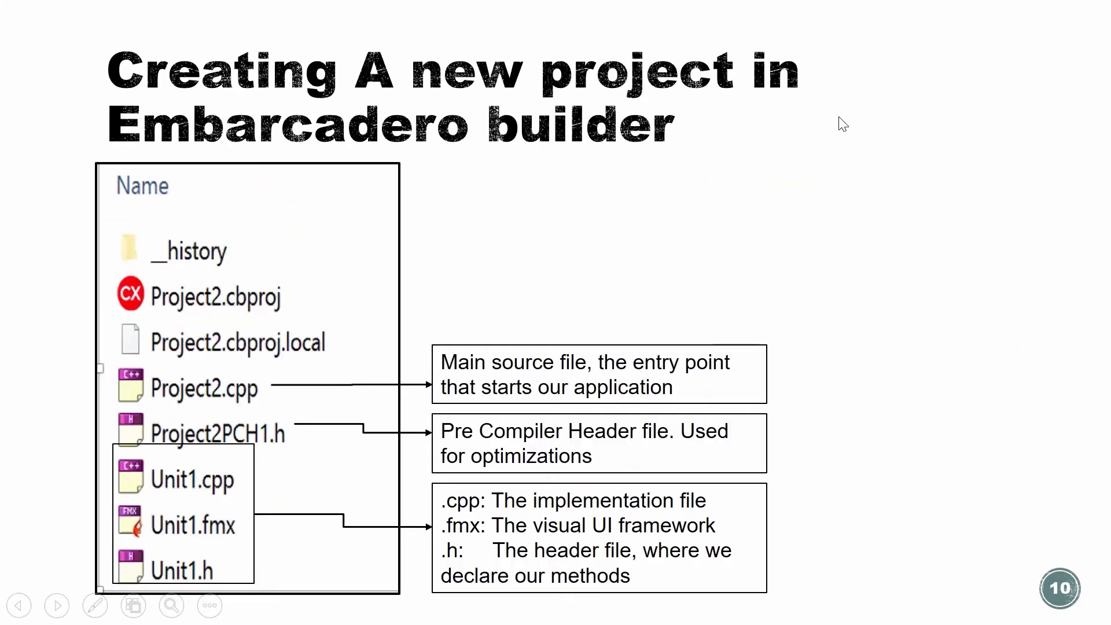
pyautogui.click(391, 20)
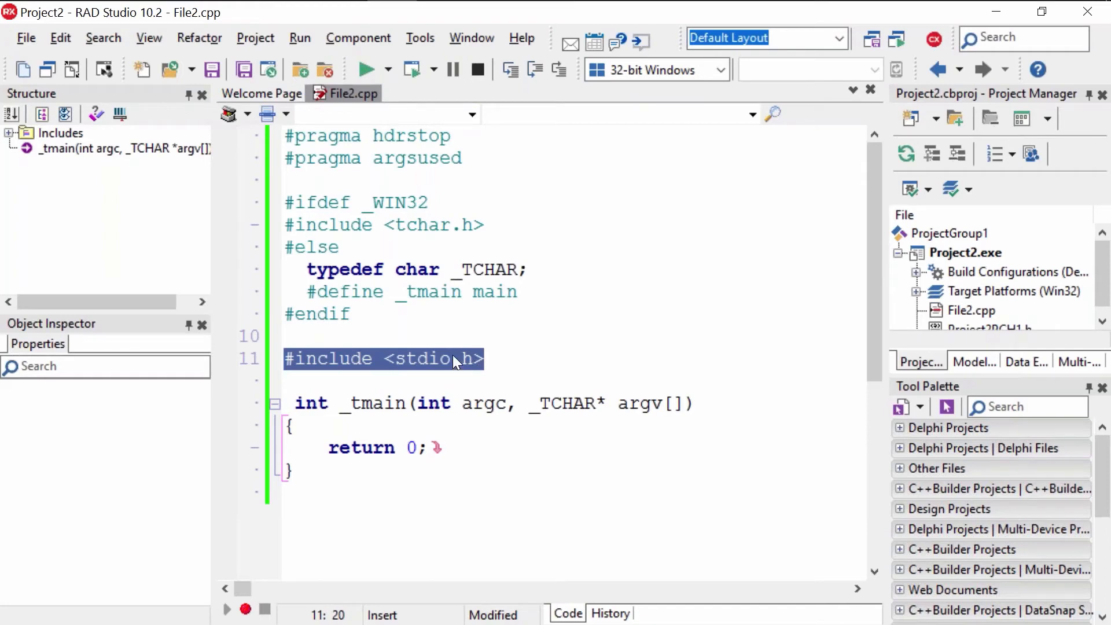
pyautogui.moveTo(410, 371)
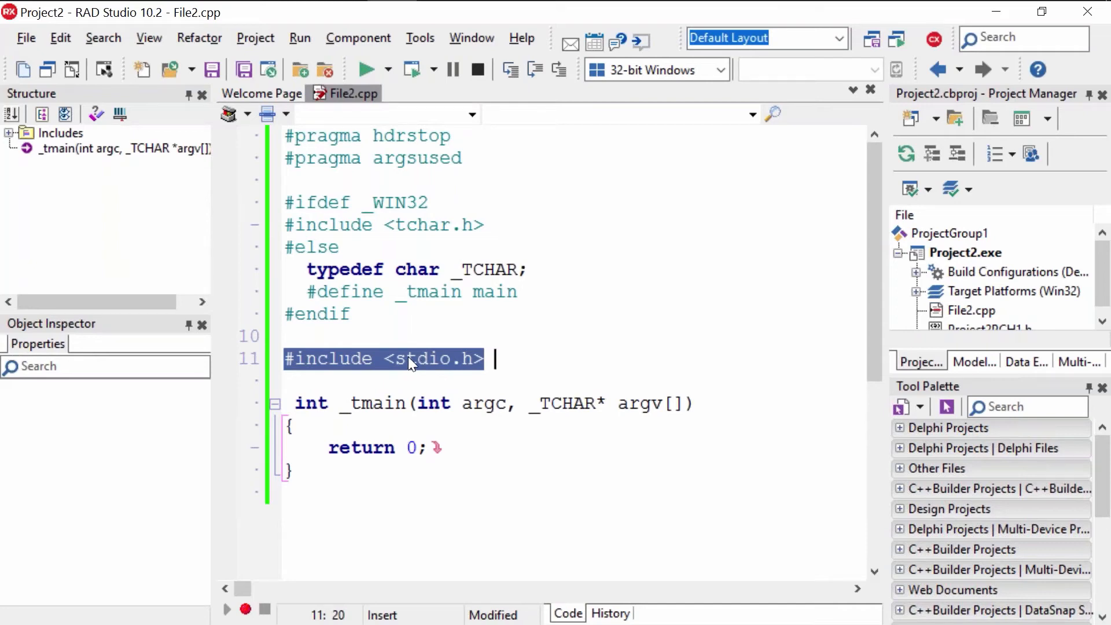
# - Replace the stdio.h include in File2.cpp with #include <iostream>
pyautogui.click(407, 359)
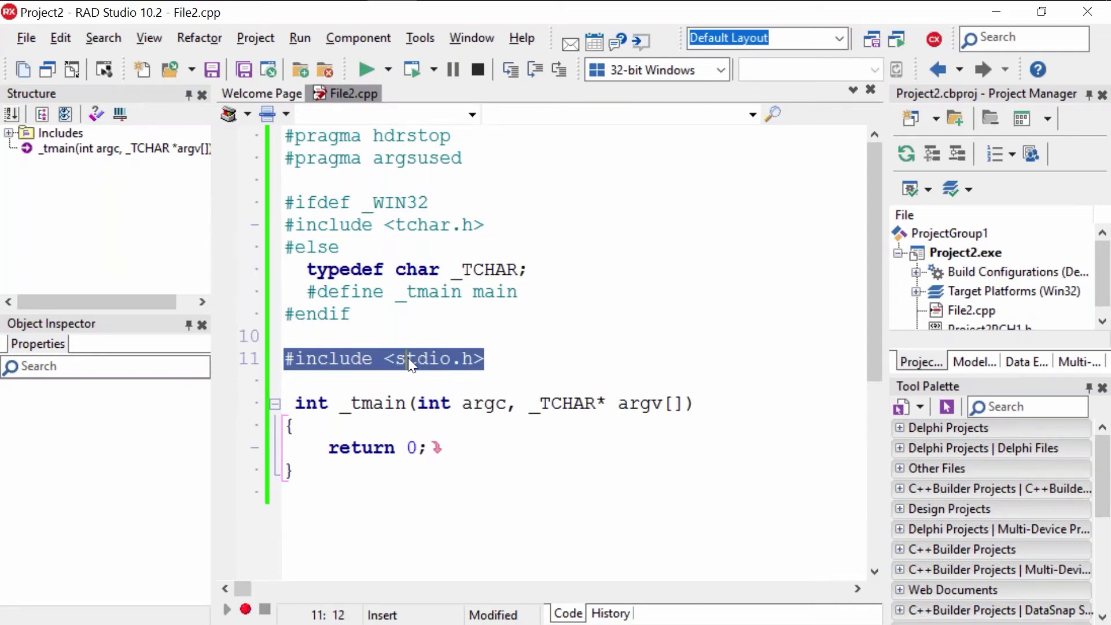
pyautogui.click(403, 358)
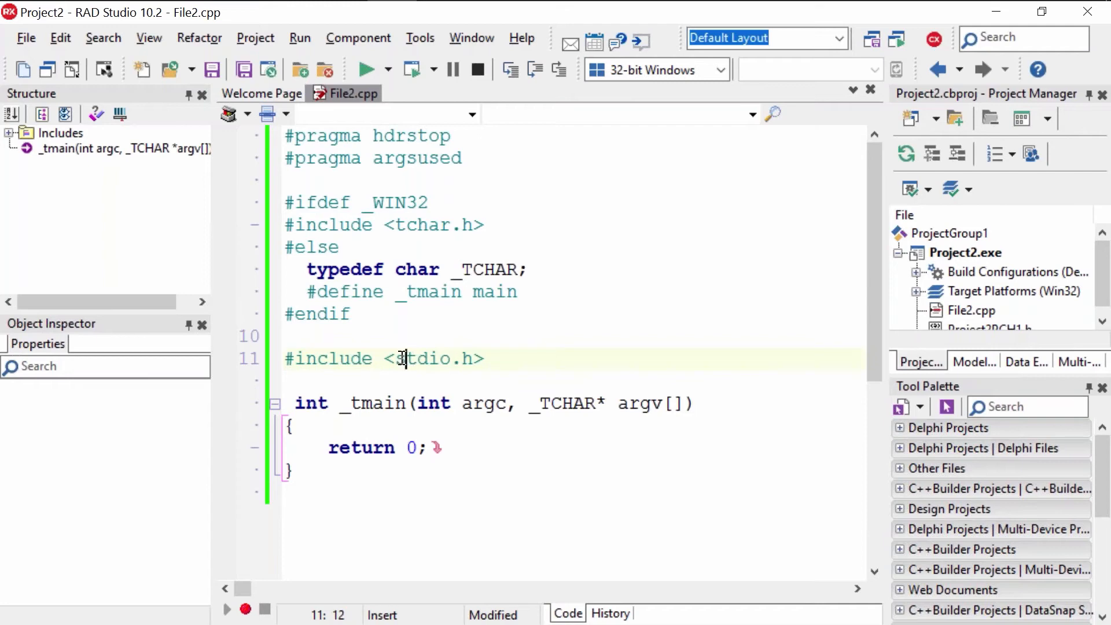
pyautogui.doubleClick(421, 359)
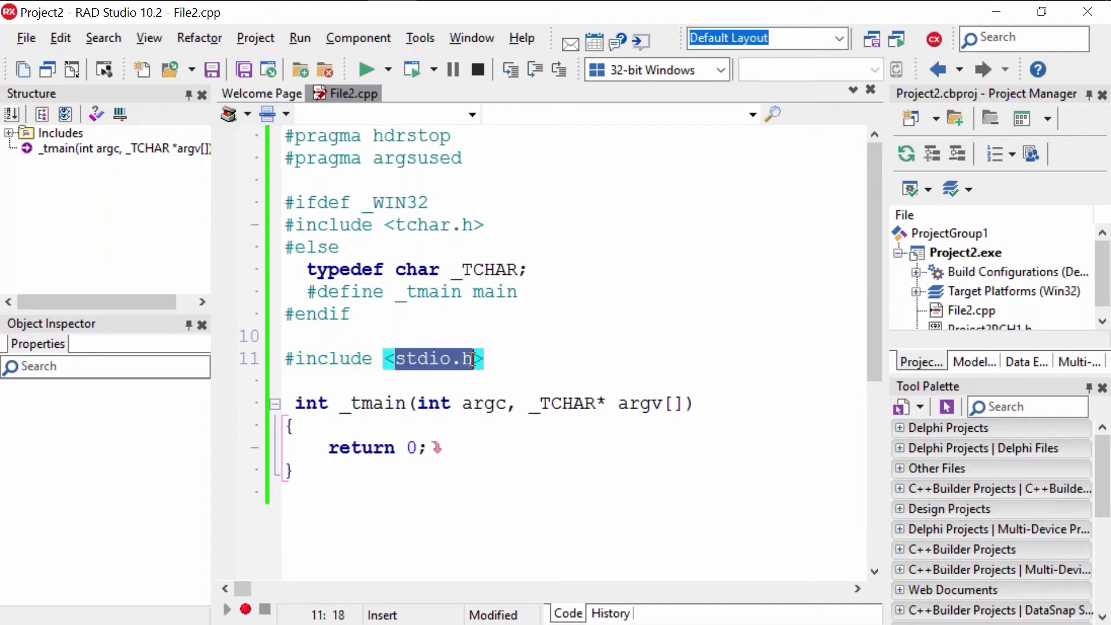
pyautogui.write('iostream')
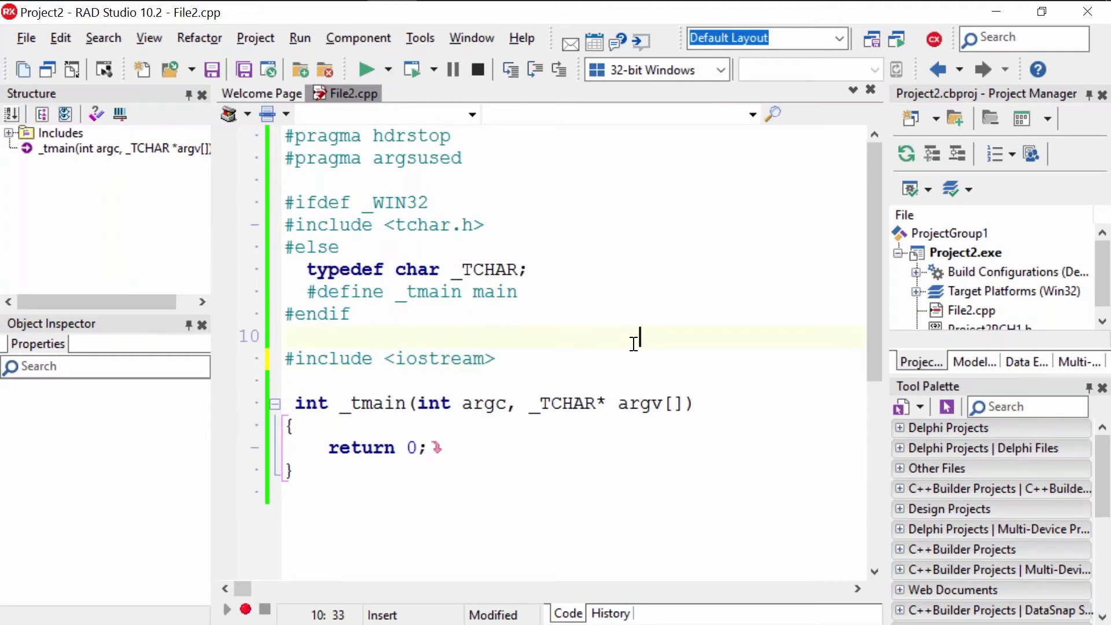
pyautogui.moveTo(617, 390)
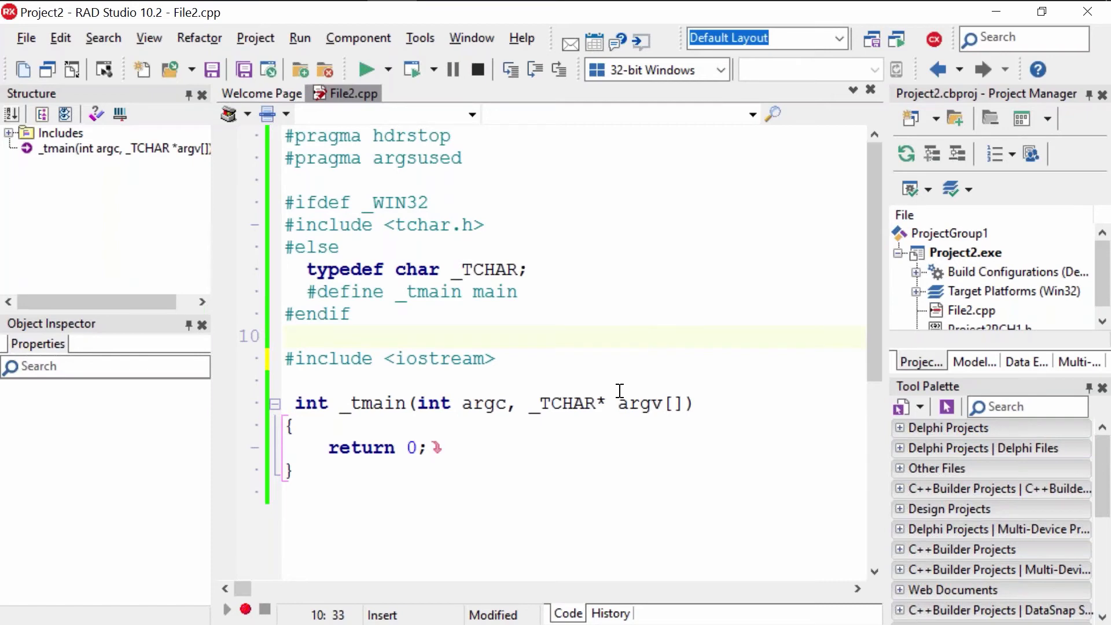
pyautogui.click(639, 337)
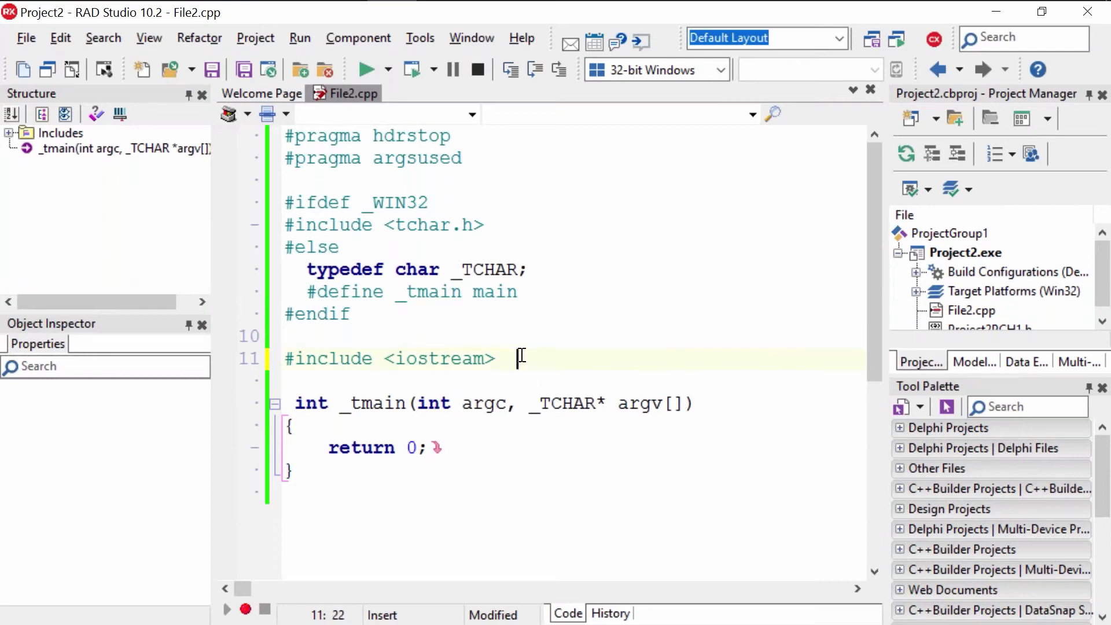
# - Add #include <string.h> on the line below the iostream include
pyautogui.press('enter')
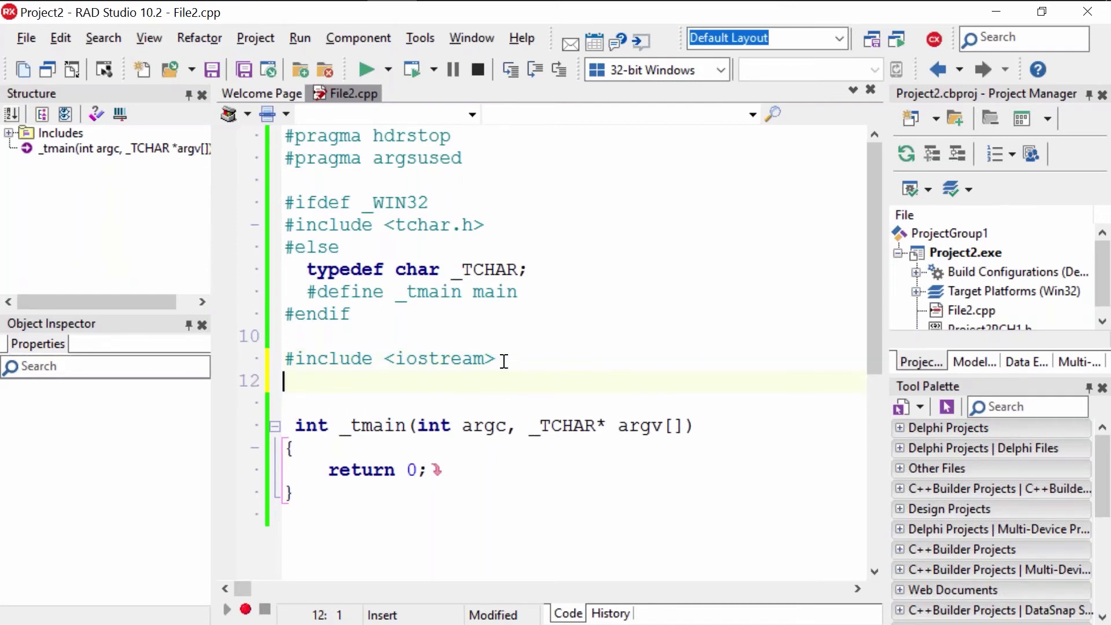
pyautogui.write('#')
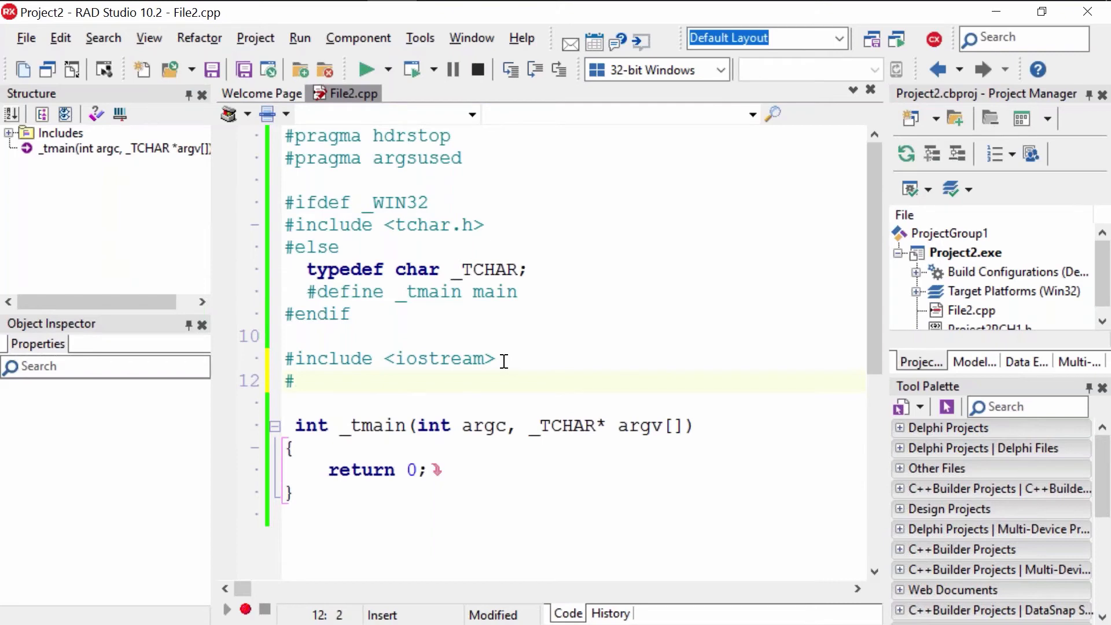
pyautogui.write('inclu')
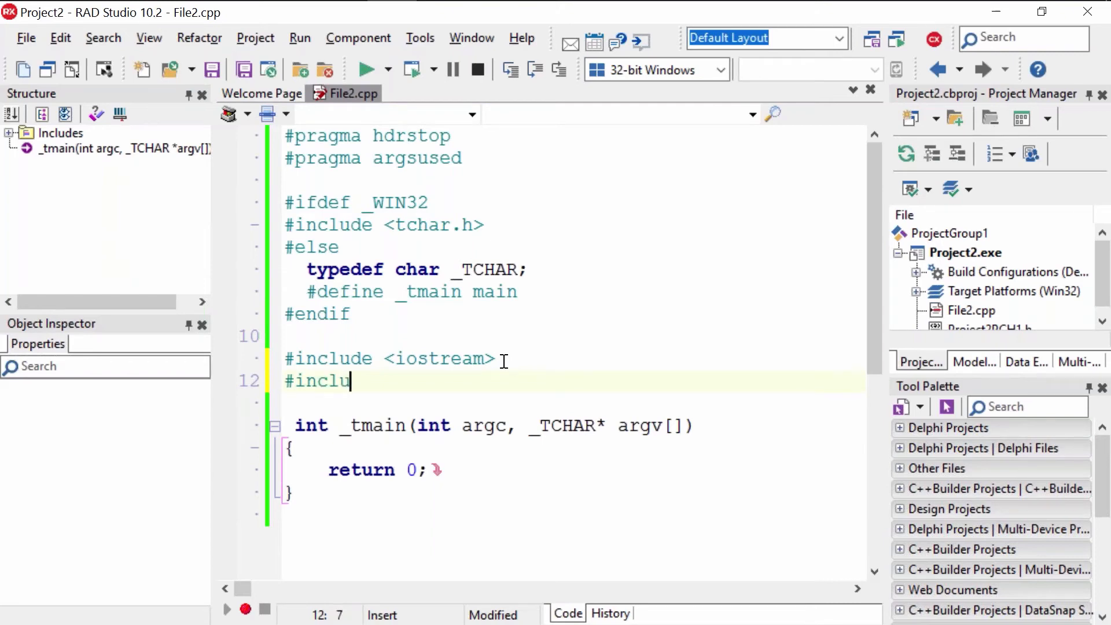
pyautogui.write('de <')
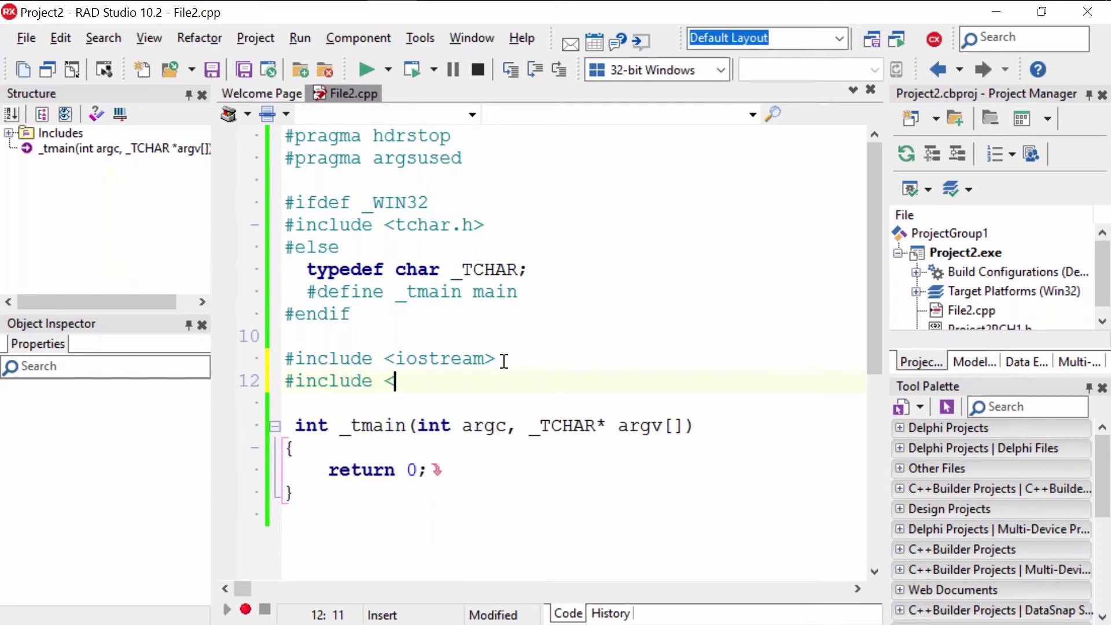
pyautogui.write('s>')
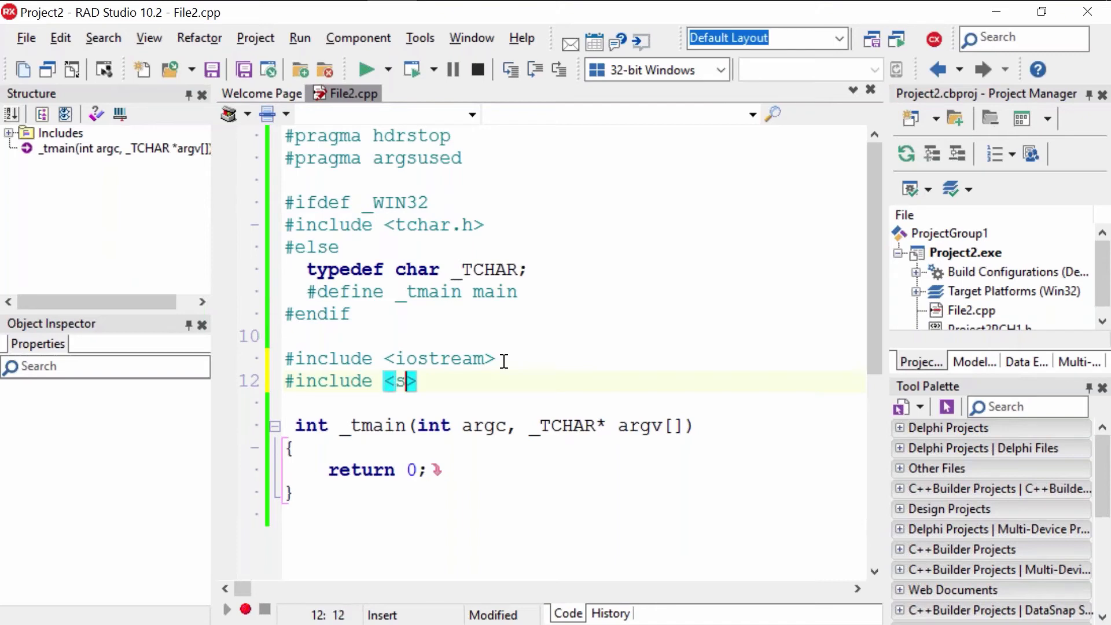
pyautogui.write('tring')
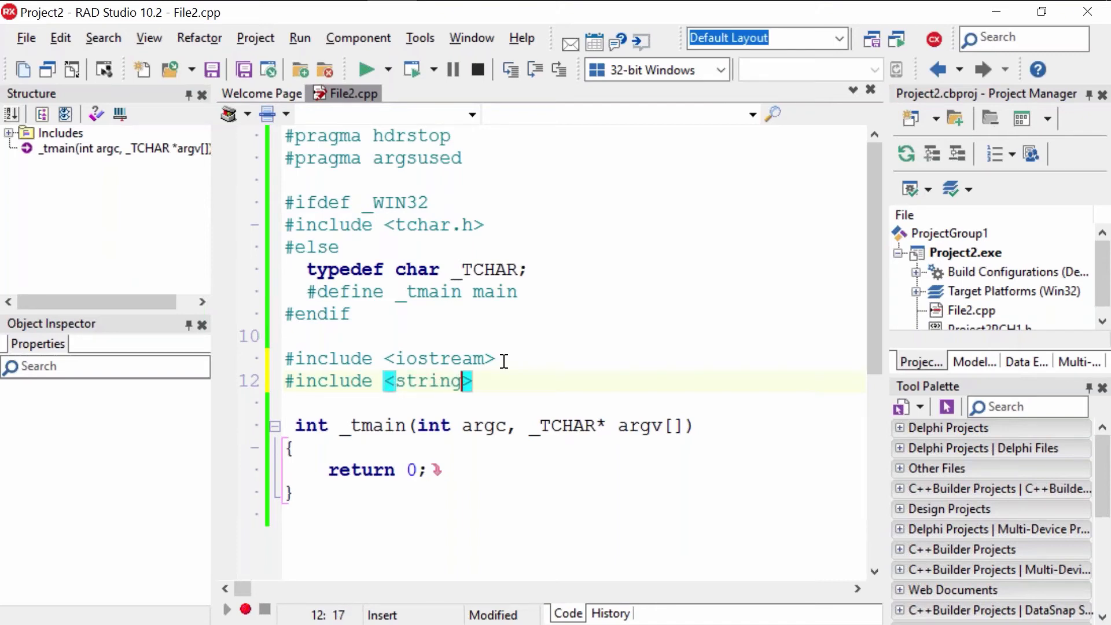
pyautogui.write('.h')
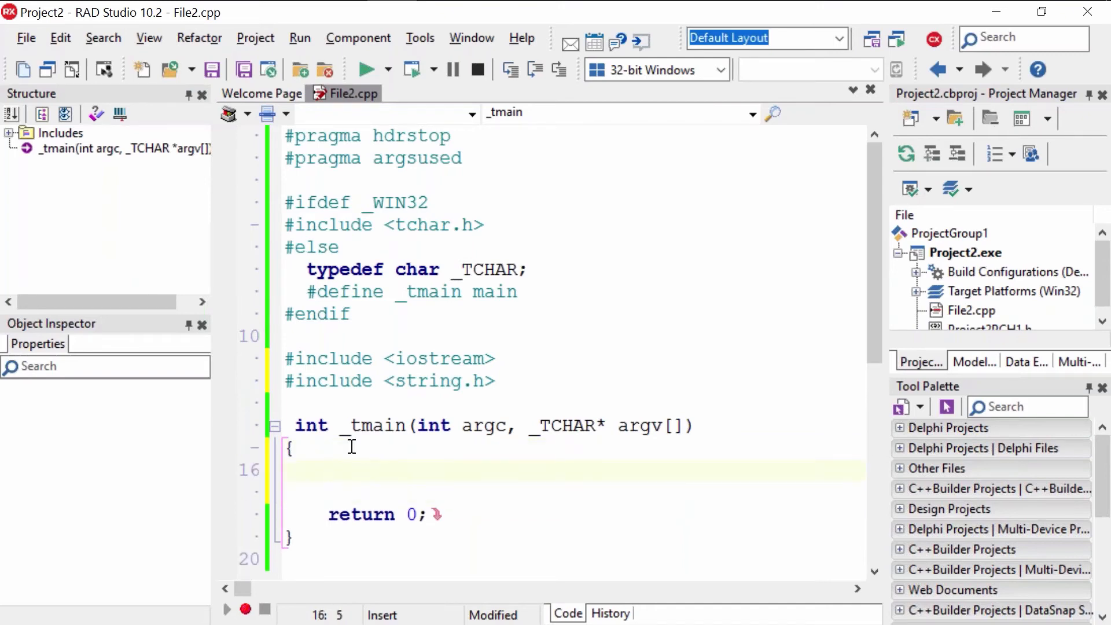
pyautogui.moveTo(292, 527)
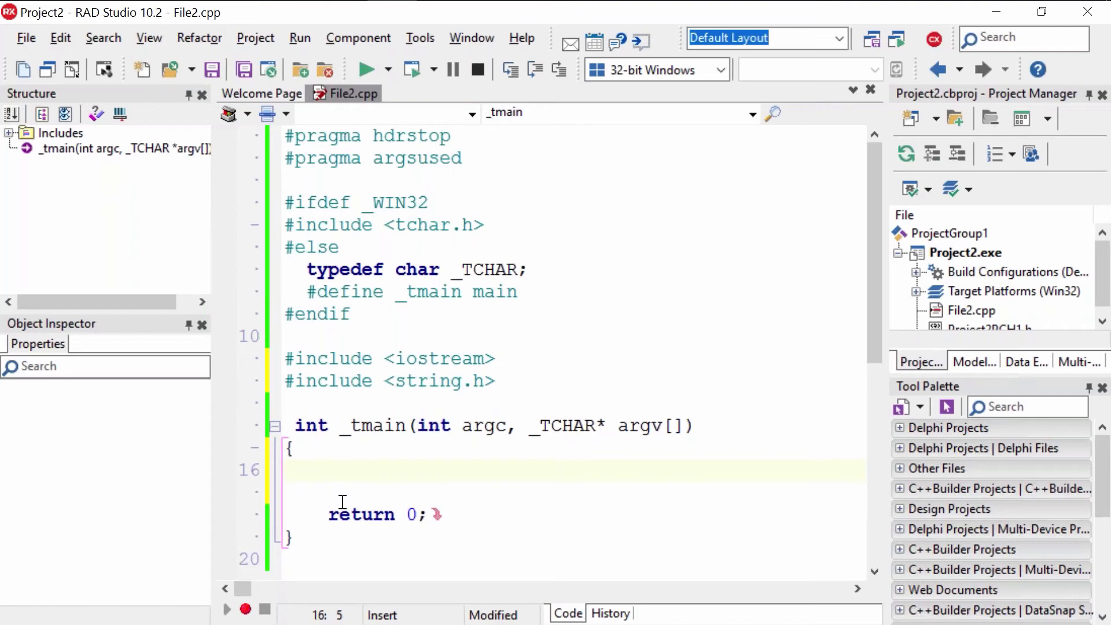
# - Declare string myname; at the start of _tmain
pyautogui.write('sy')
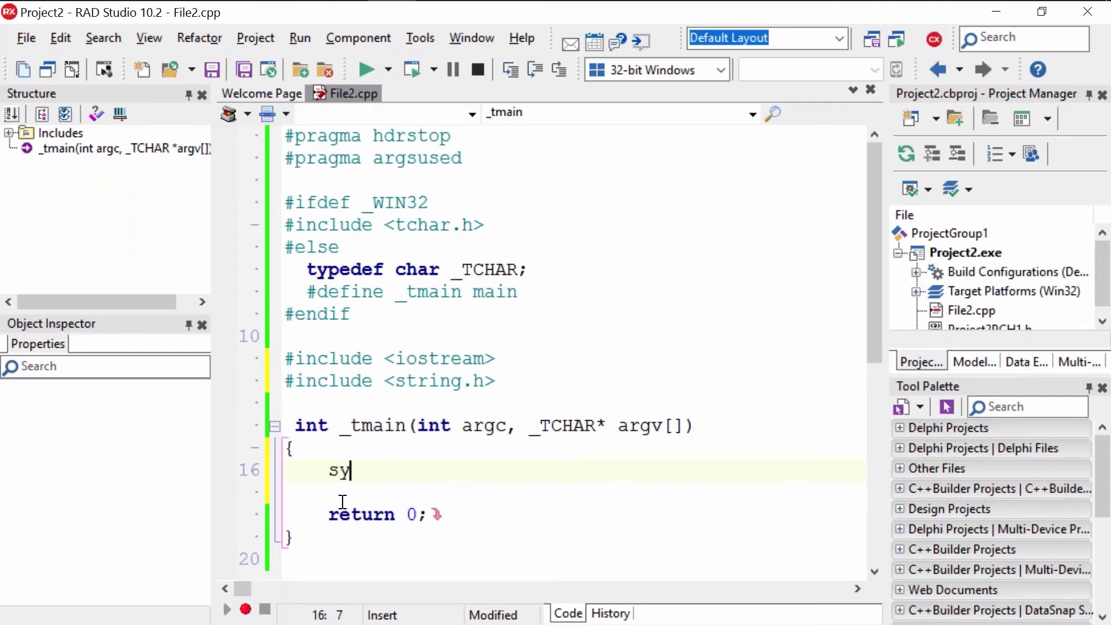
pyautogui.write('ting m')
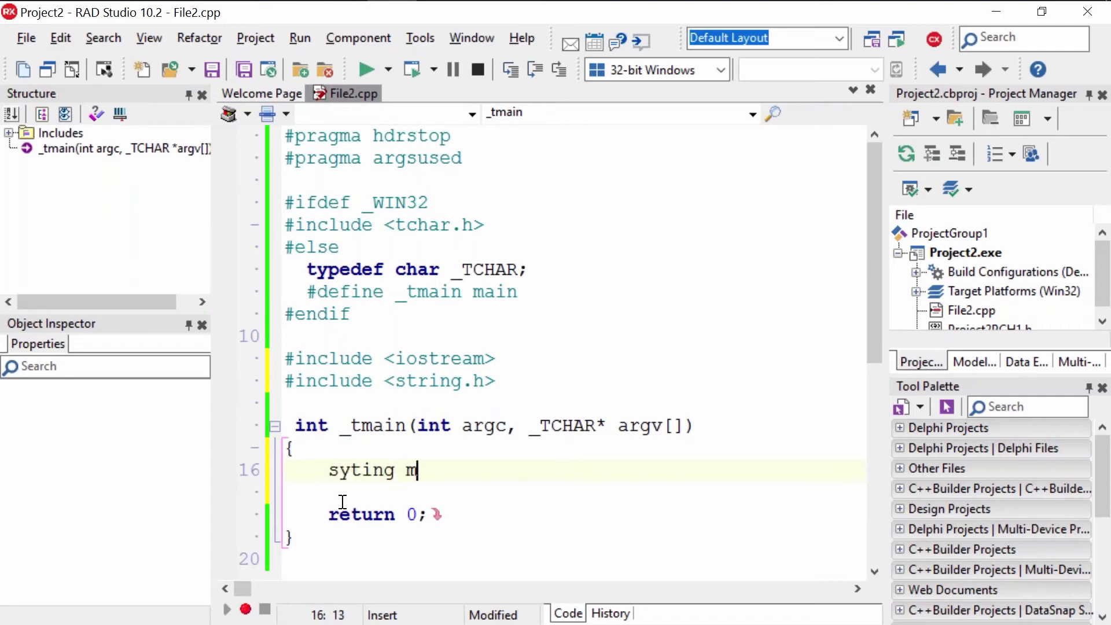
pyautogui.write('yname')
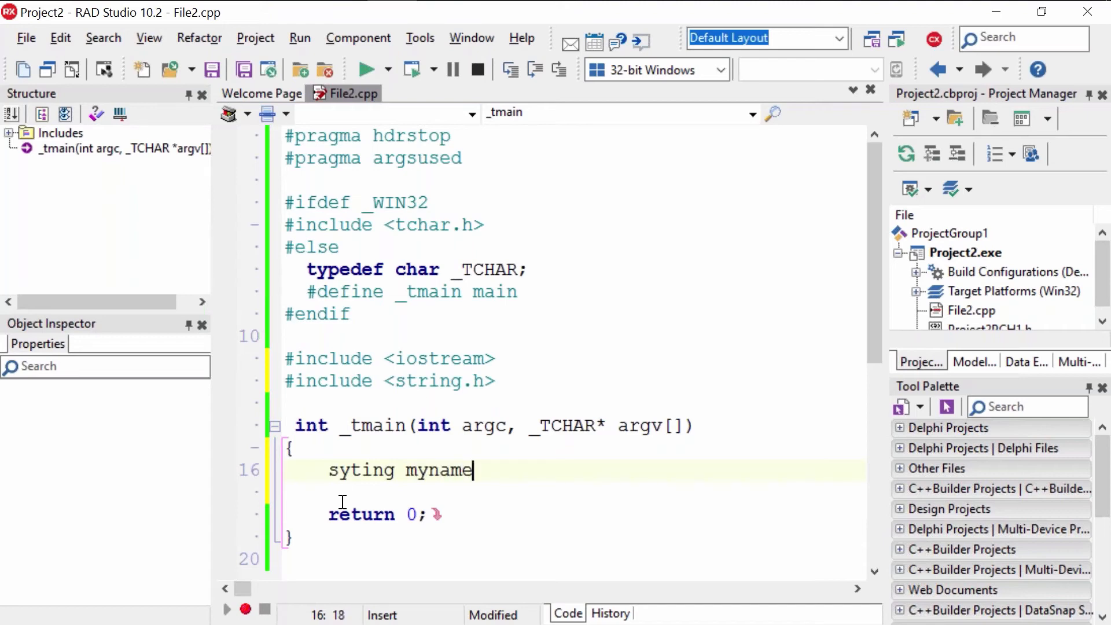
pyautogui.write(';')
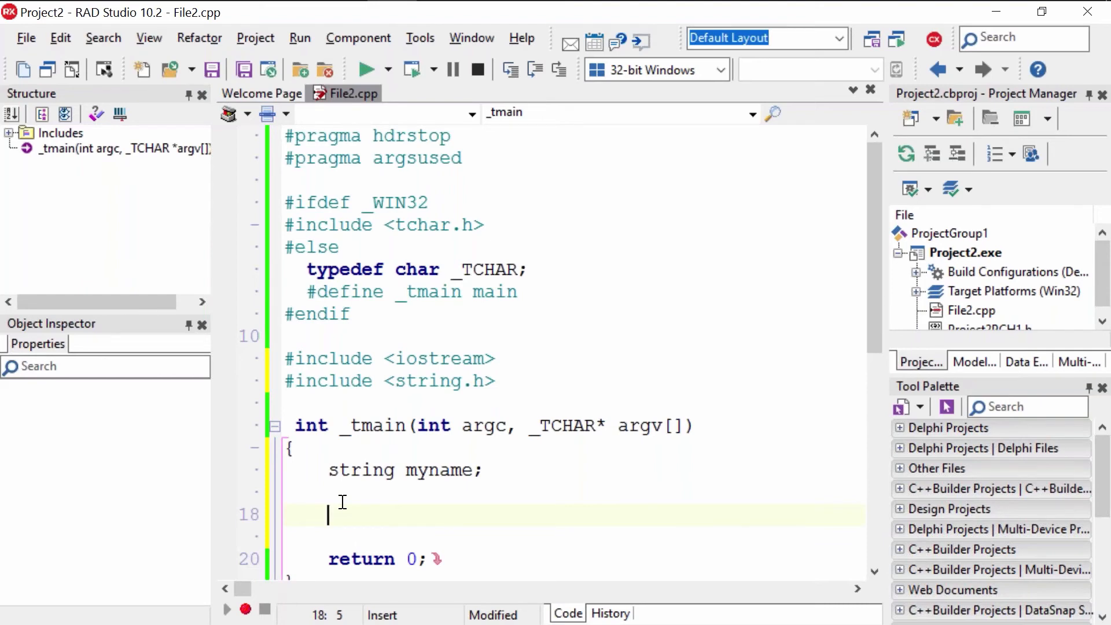
# - Write cout<<"what is your name? "; after the myname declaration
pyautogui.write('cout')
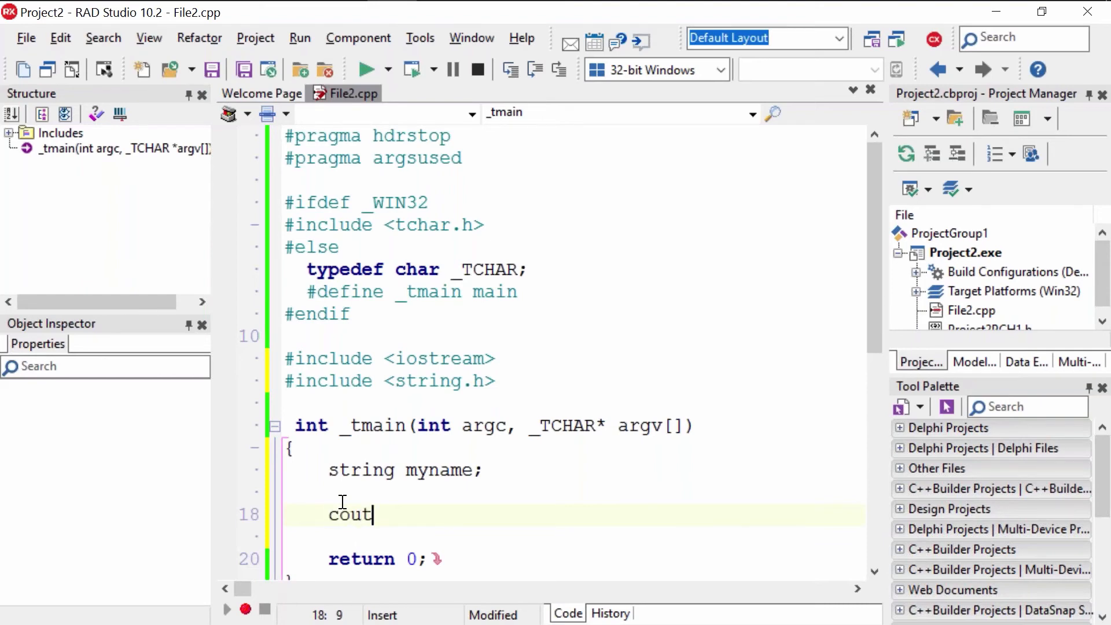
pyautogui.write('<<')
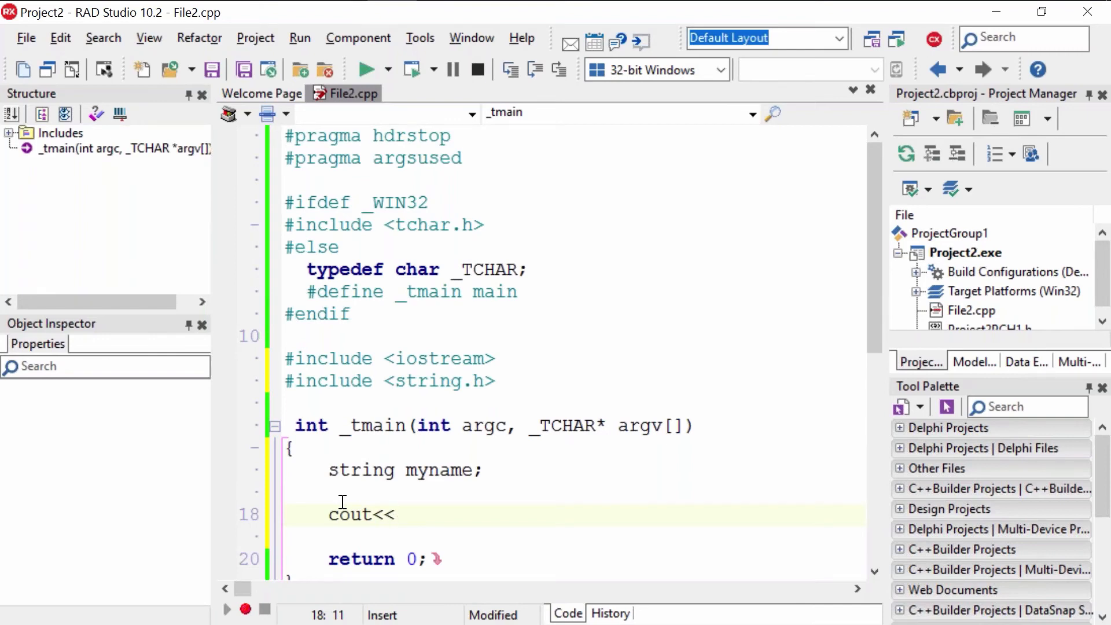
pyautogui.write('"')
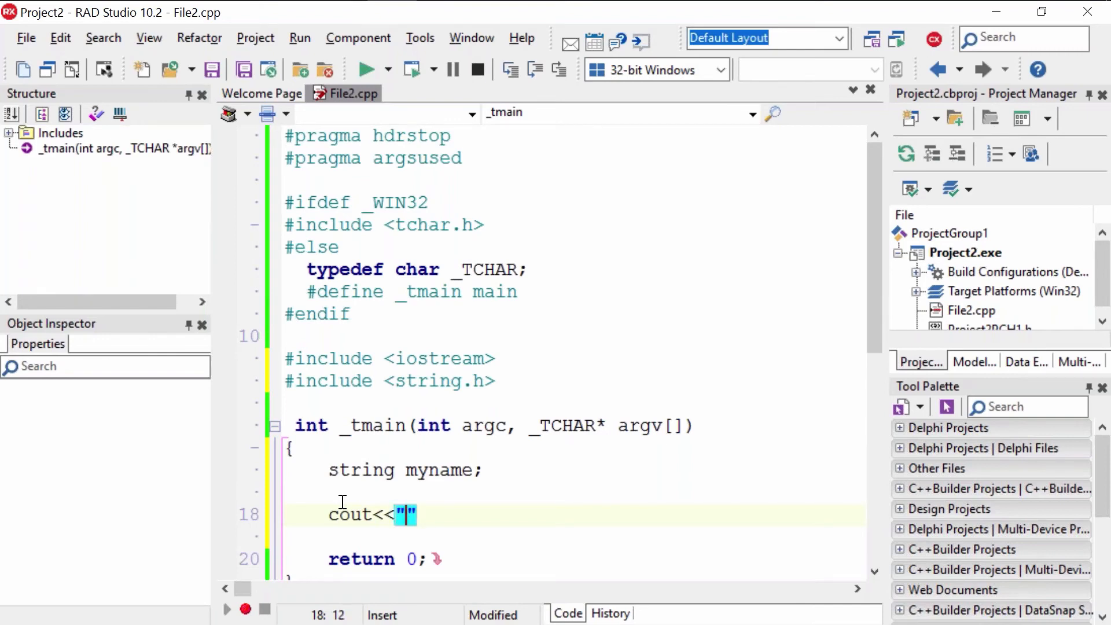
pyautogui.write('what is')
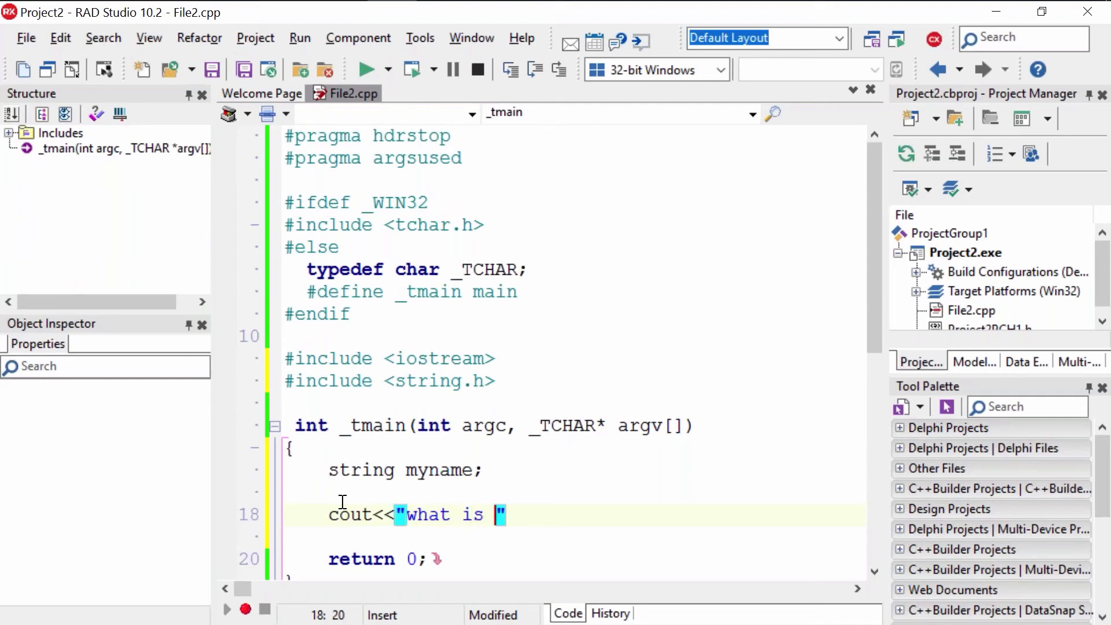
pyautogui.write('your name')
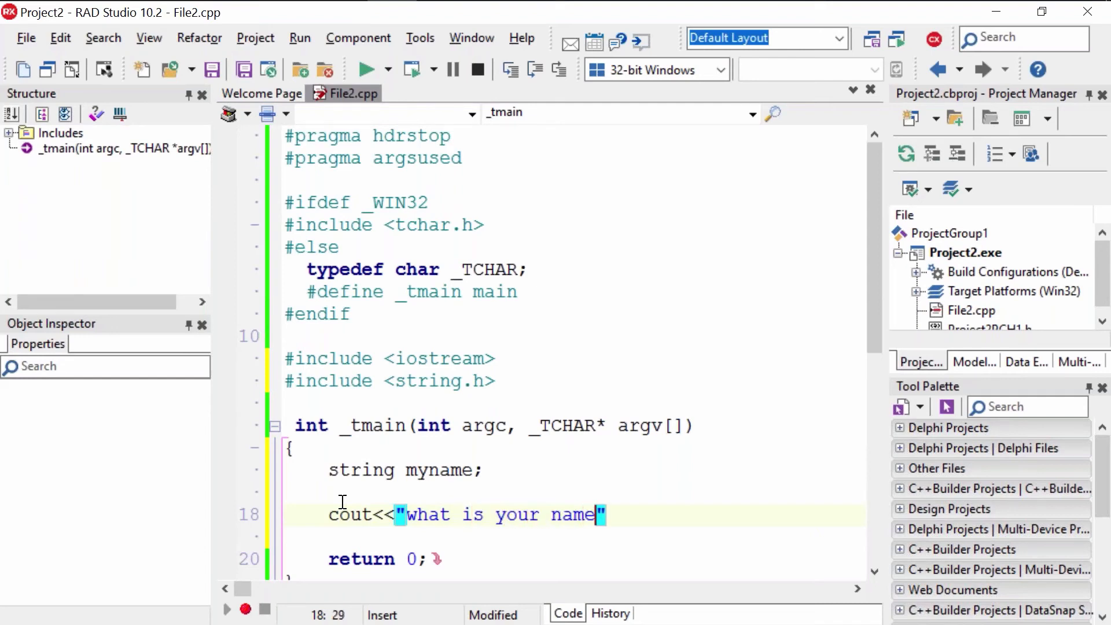
pyautogui.write('?')
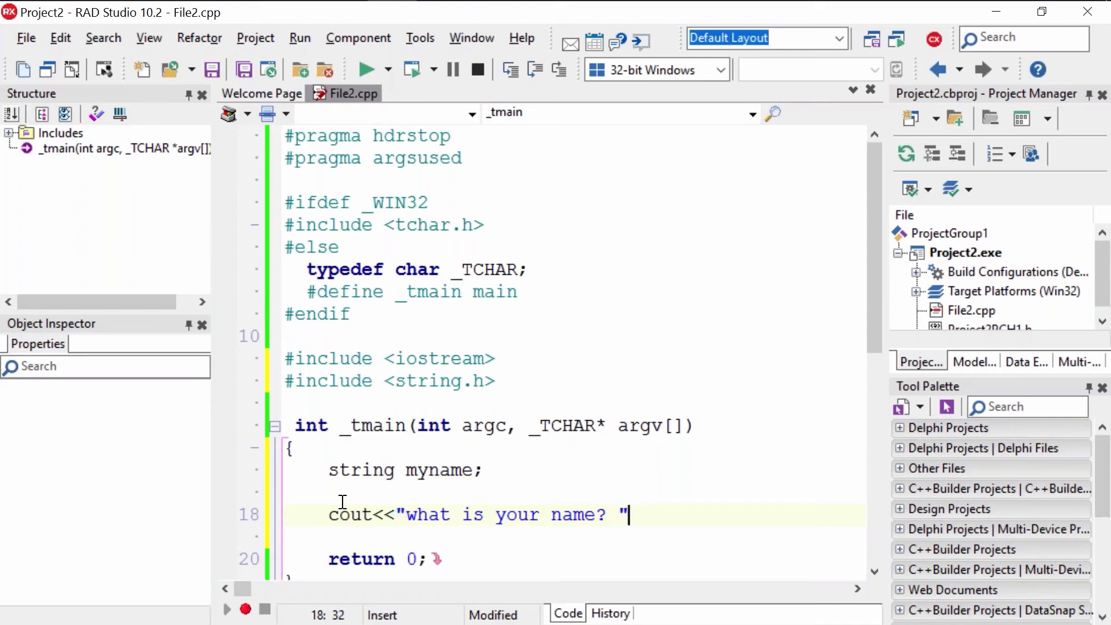
pyautogui.write(';')
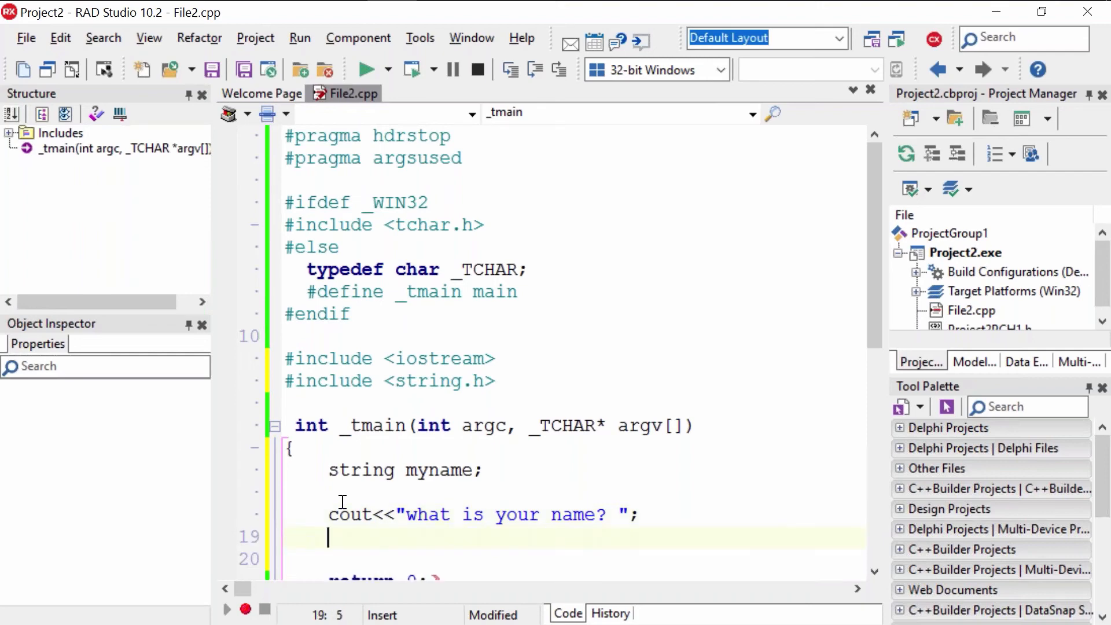
# - Read the user's answer with cin>>myname;
pyautogui.write('cin')
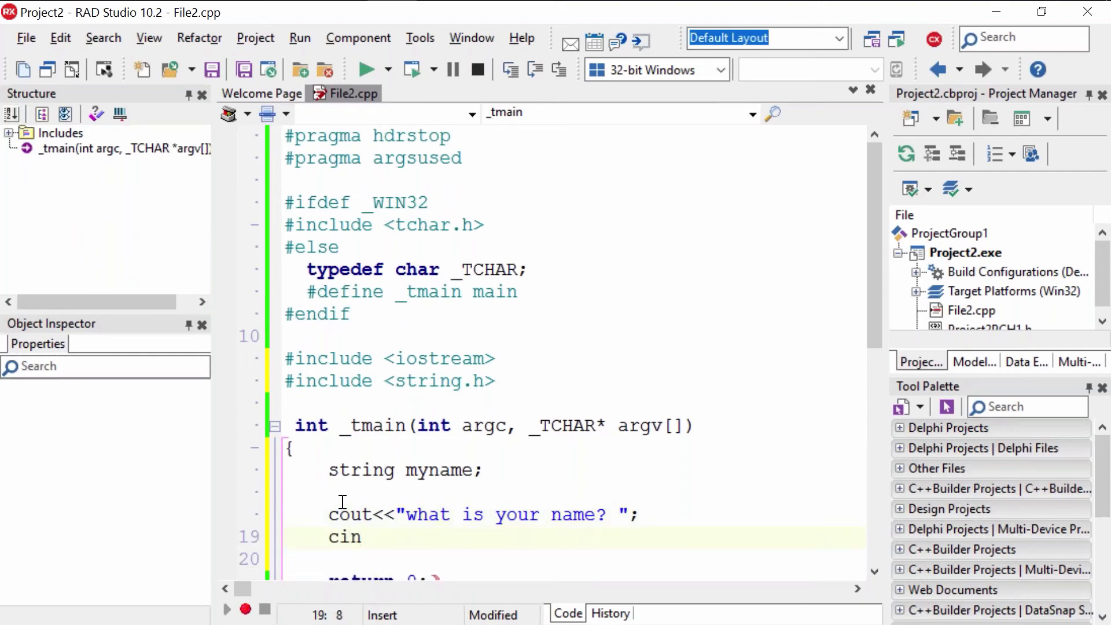
pyautogui.write('>>')
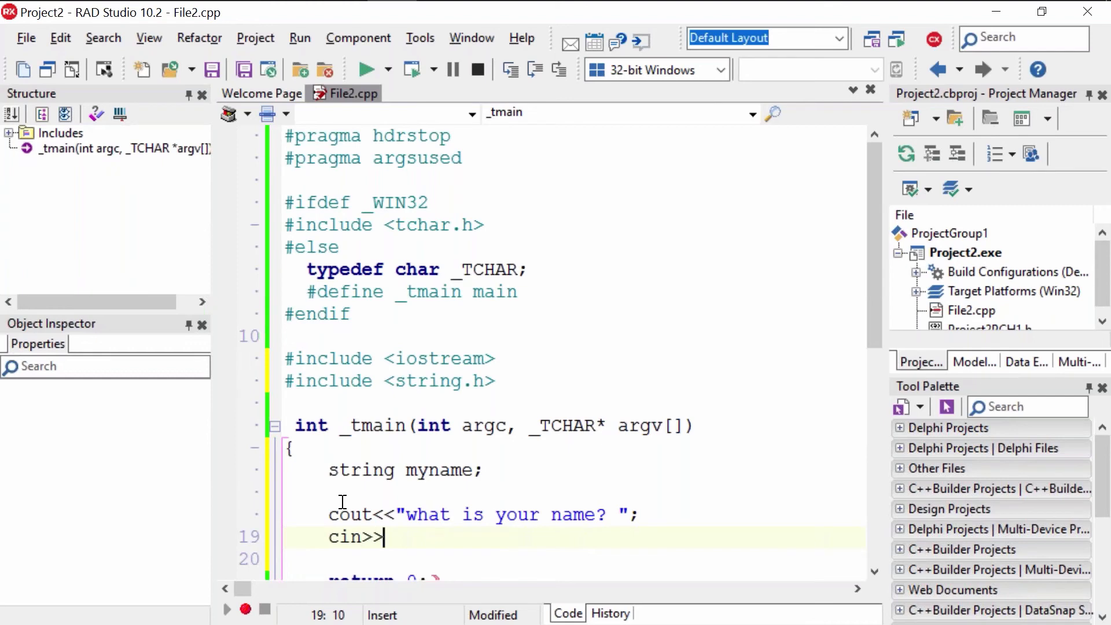
pyautogui.write('myna')
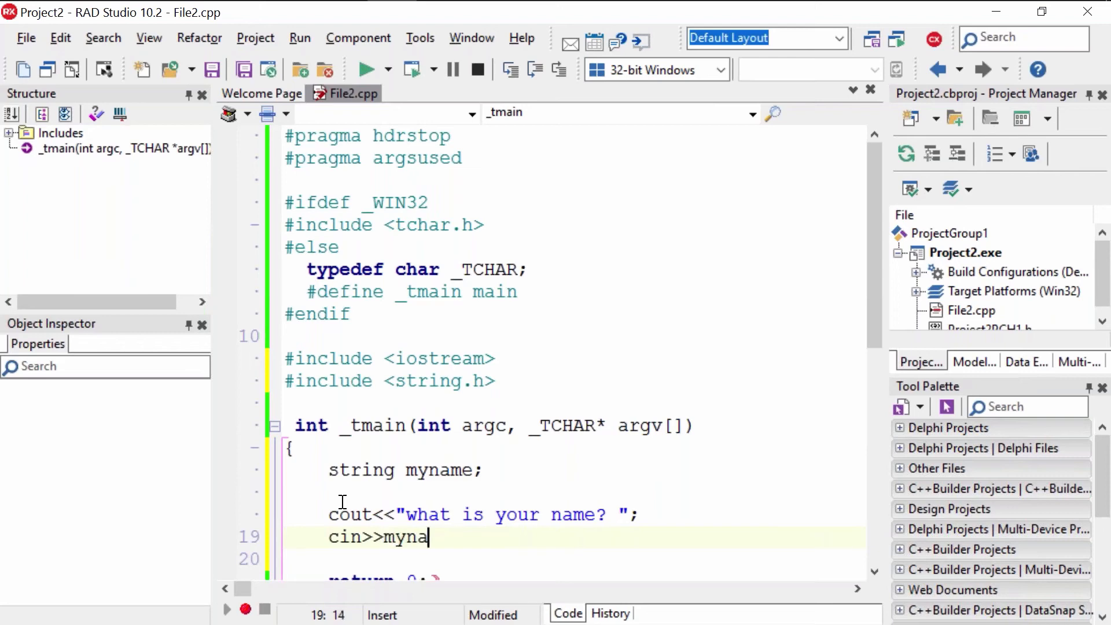
pyautogui.write('me;')
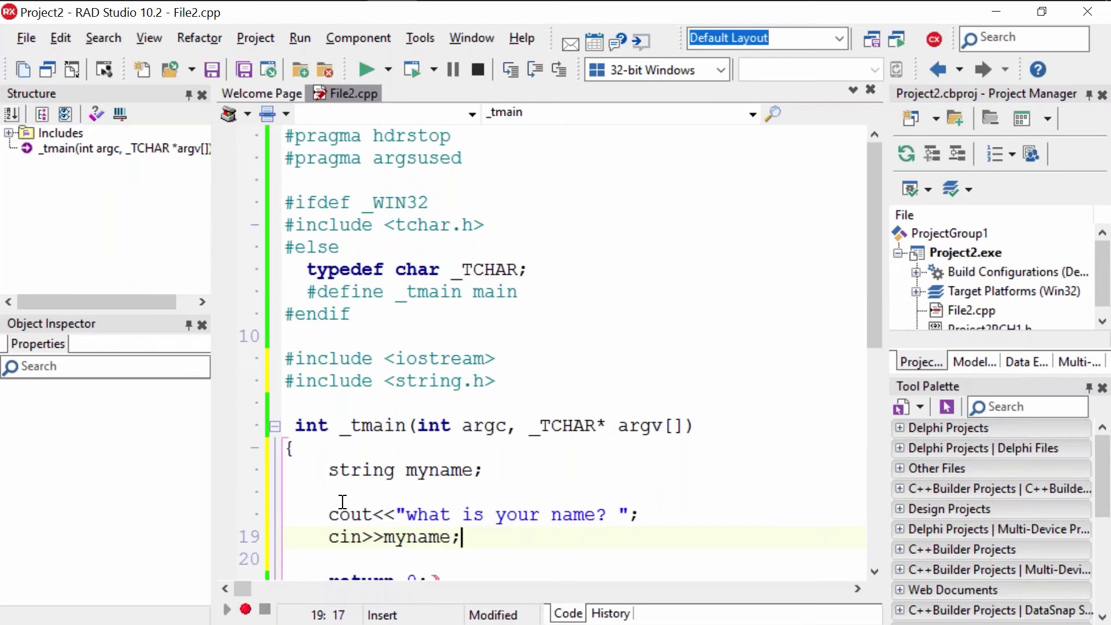
# - Print the greeting with cout<<"hello "<<myname<<"\n";
pyautogui.write('cout')
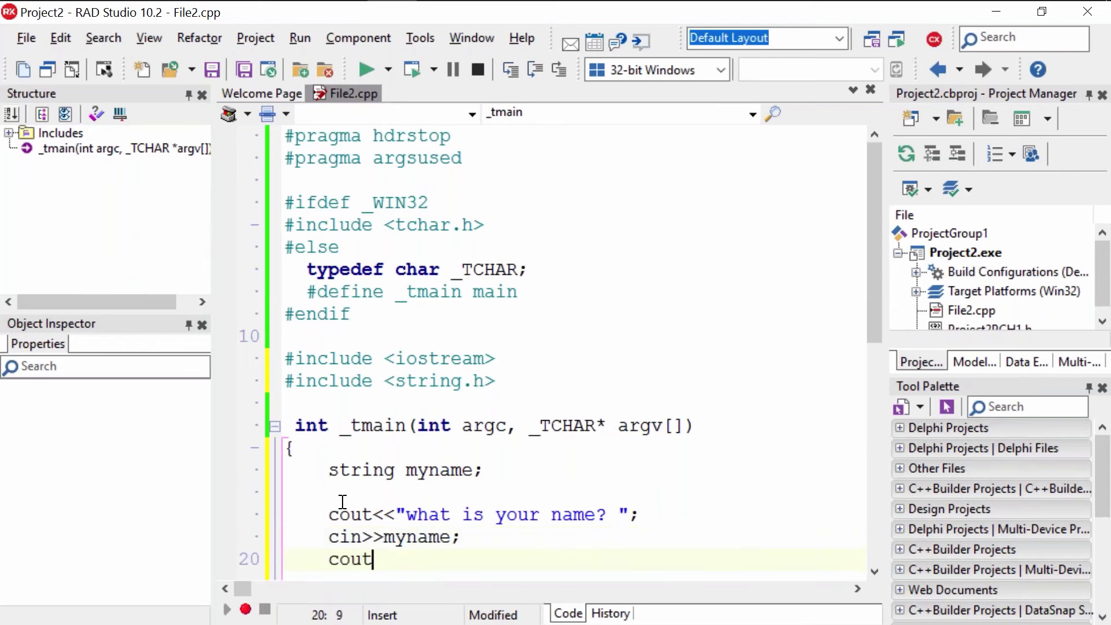
pyautogui.write('<<"')
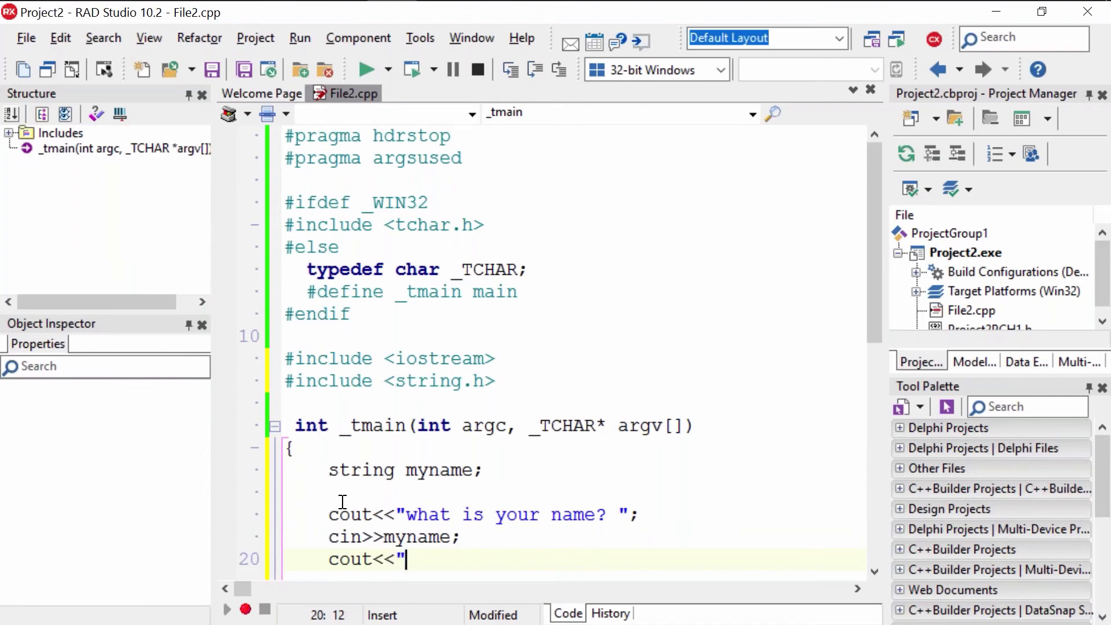
pyautogui.write('"')
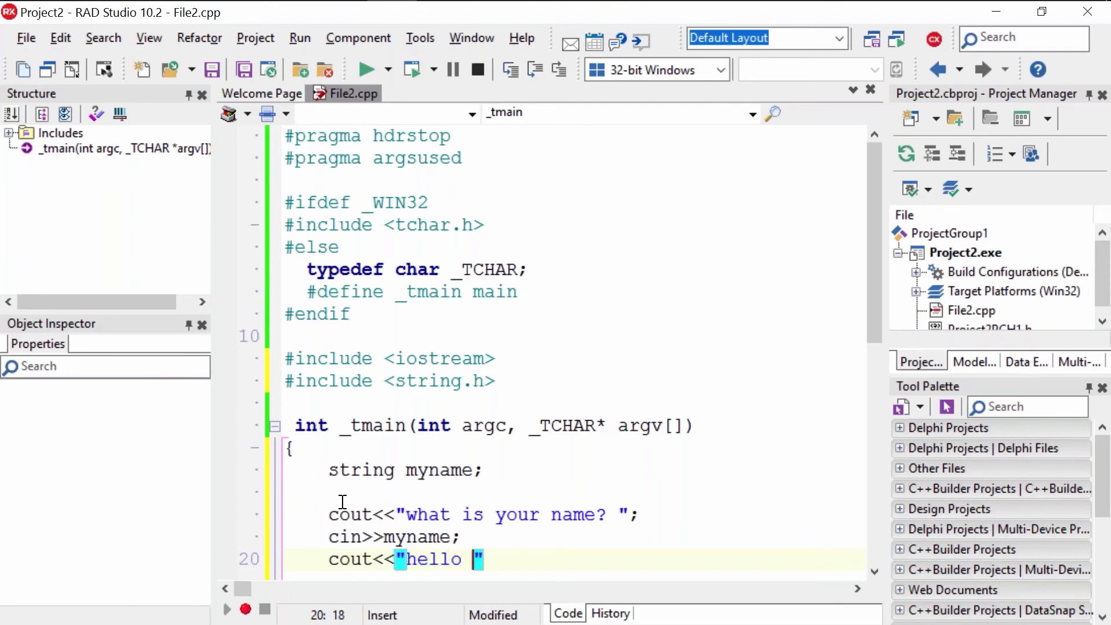
pyautogui.write('<<my')
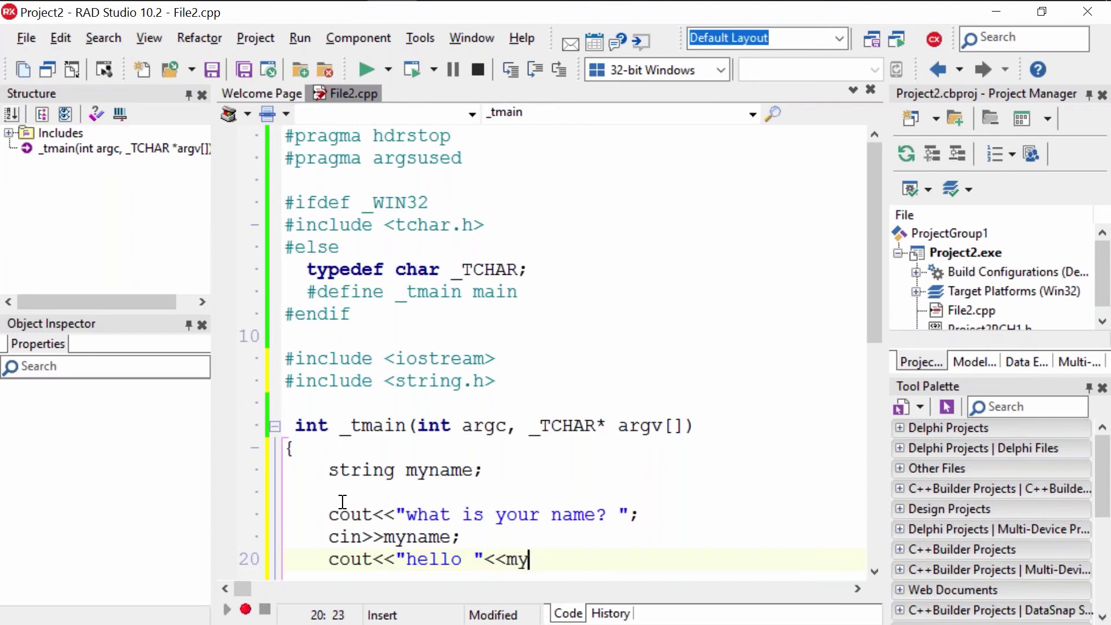
pyautogui.write('name;')
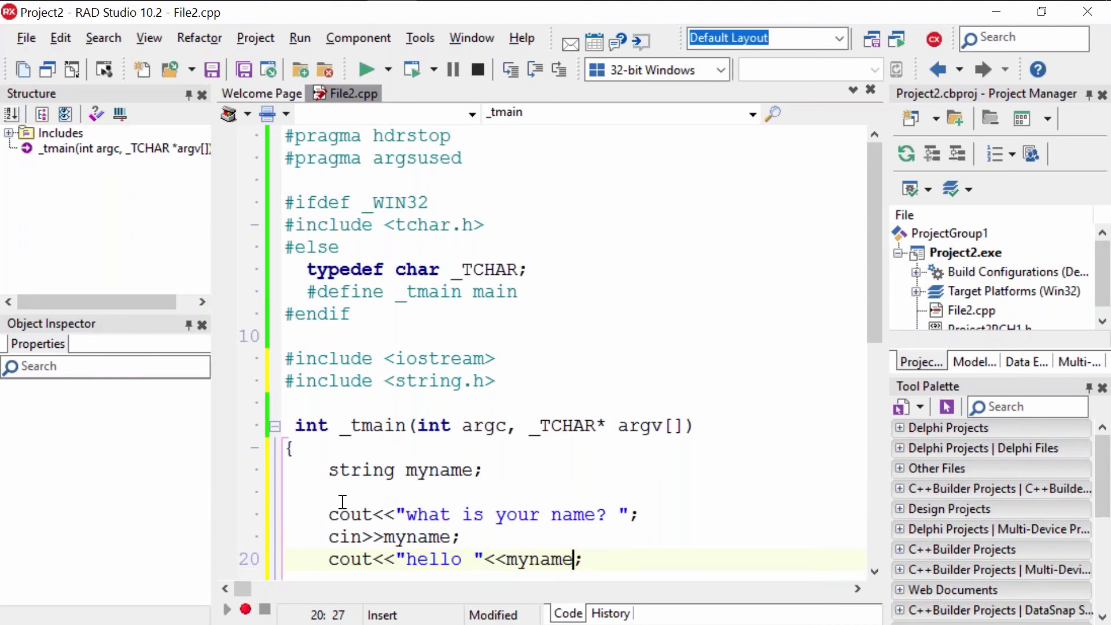
pyautogui.write('<<')
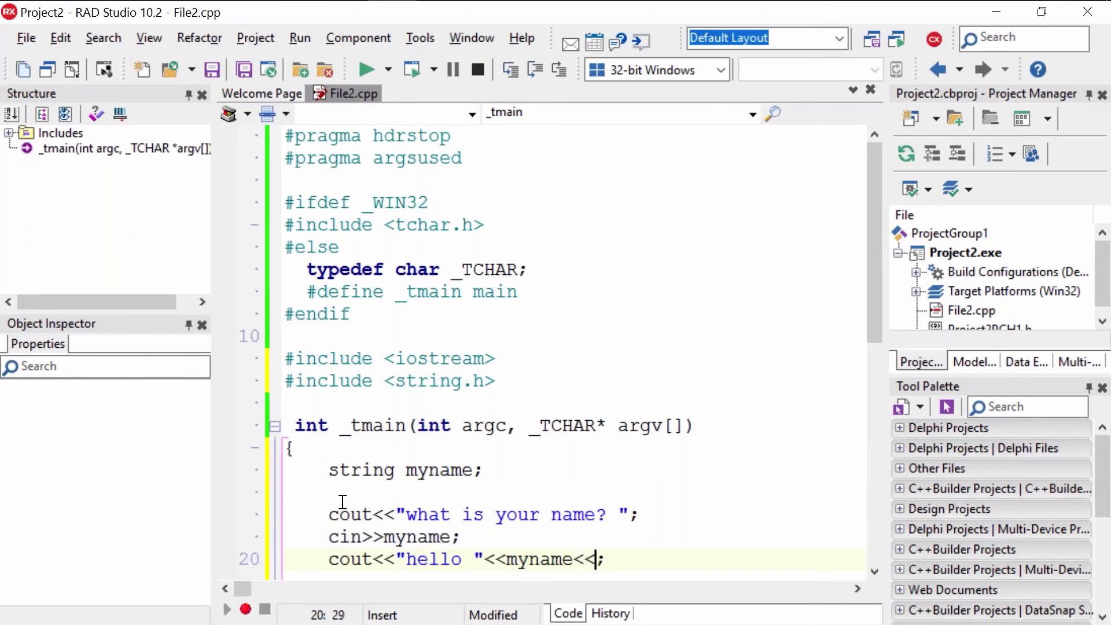
pyautogui.write('""')
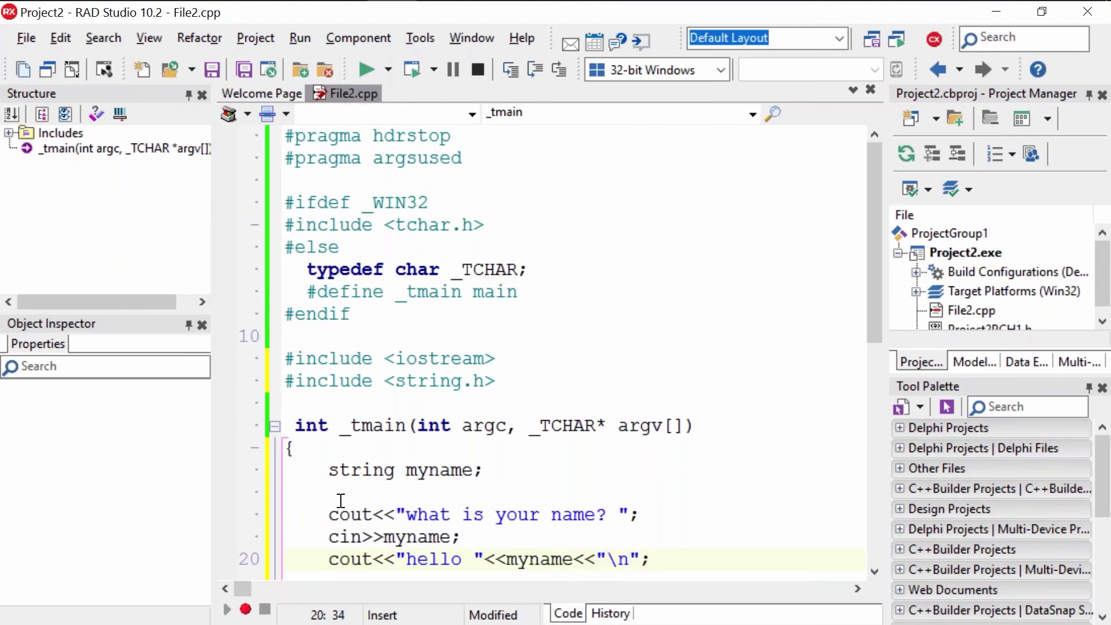
# - Begin a 'using namespace' line after the #include <string> include
pyautogui.click(366, 68)
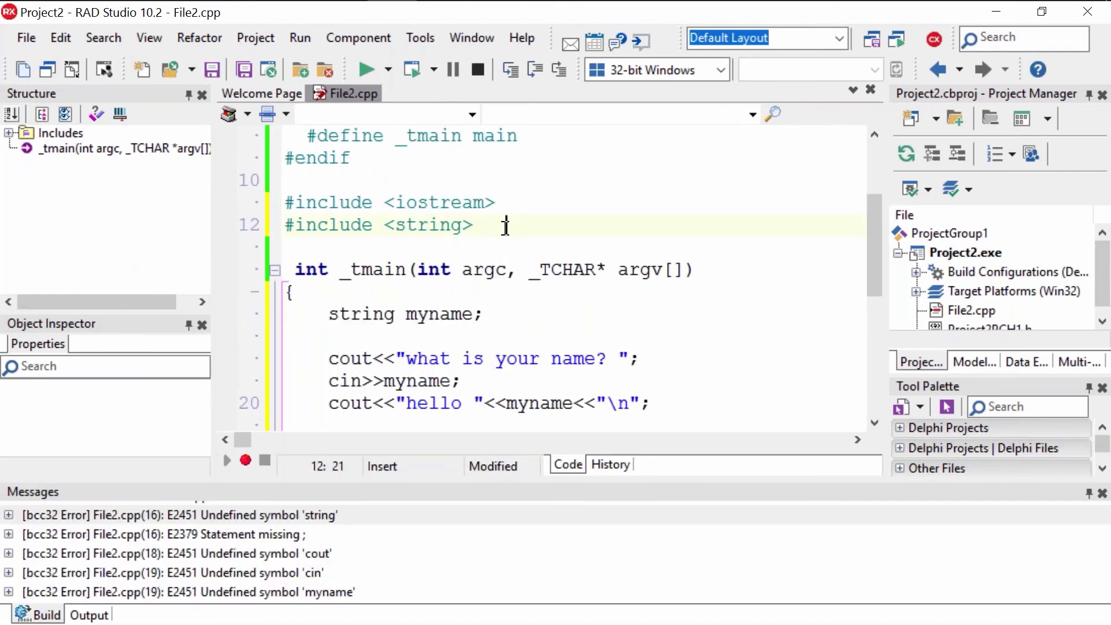
pyautogui.write('u')
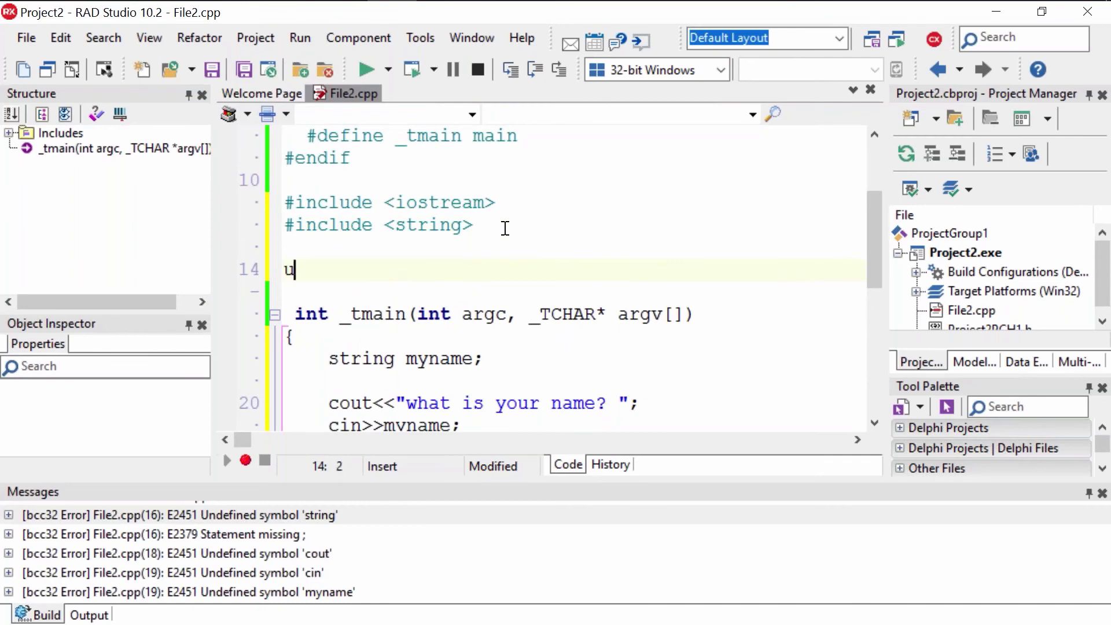
pyautogui.write('sing namespace')
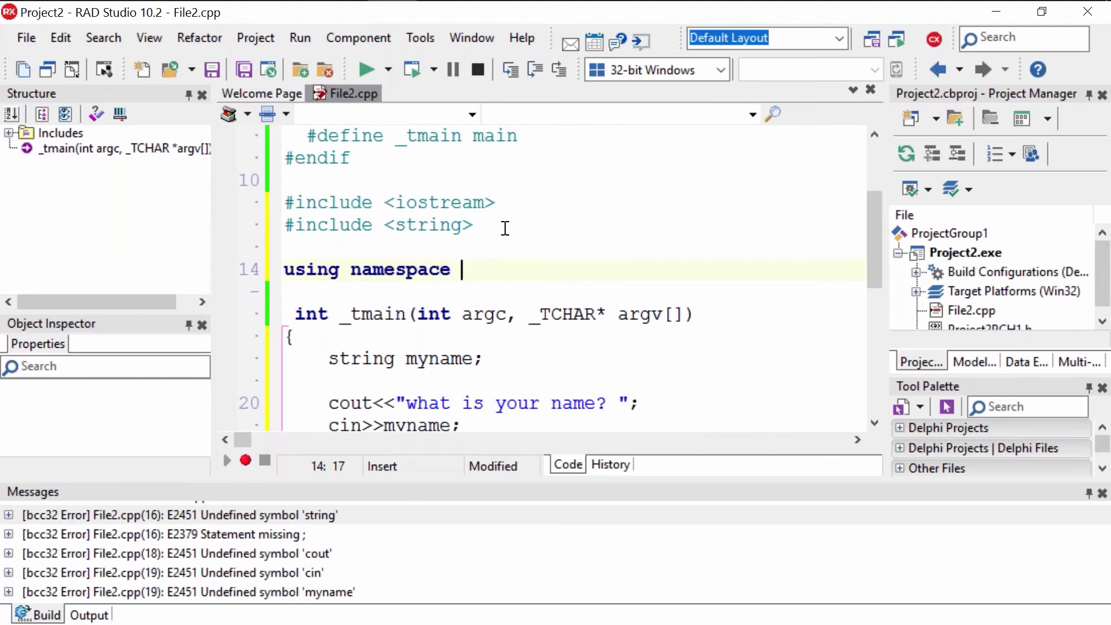
# - Finish 'using namespace std;' and build File2.cpp successfully with zero errors
pyautogui.write('std;')
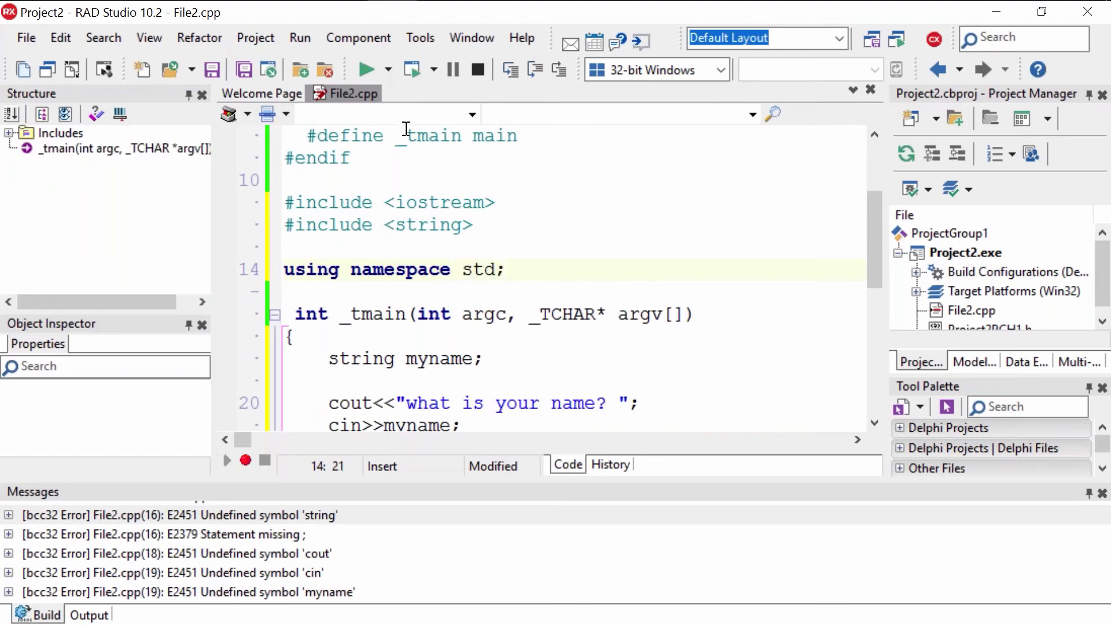
pyautogui.click(254, 37)
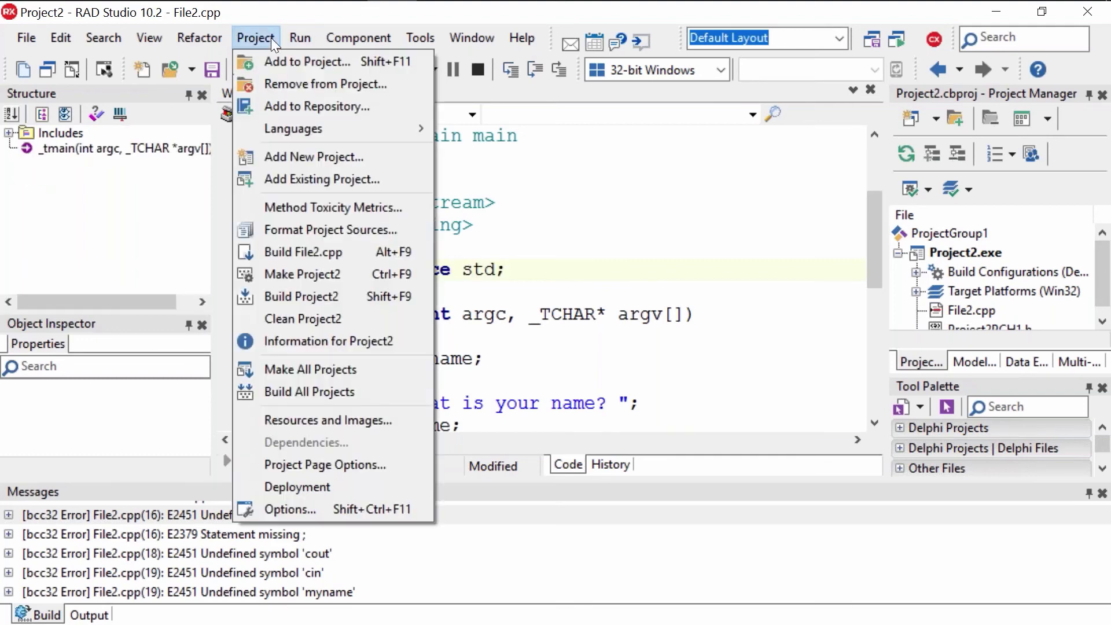
pyautogui.moveTo(330, 230)
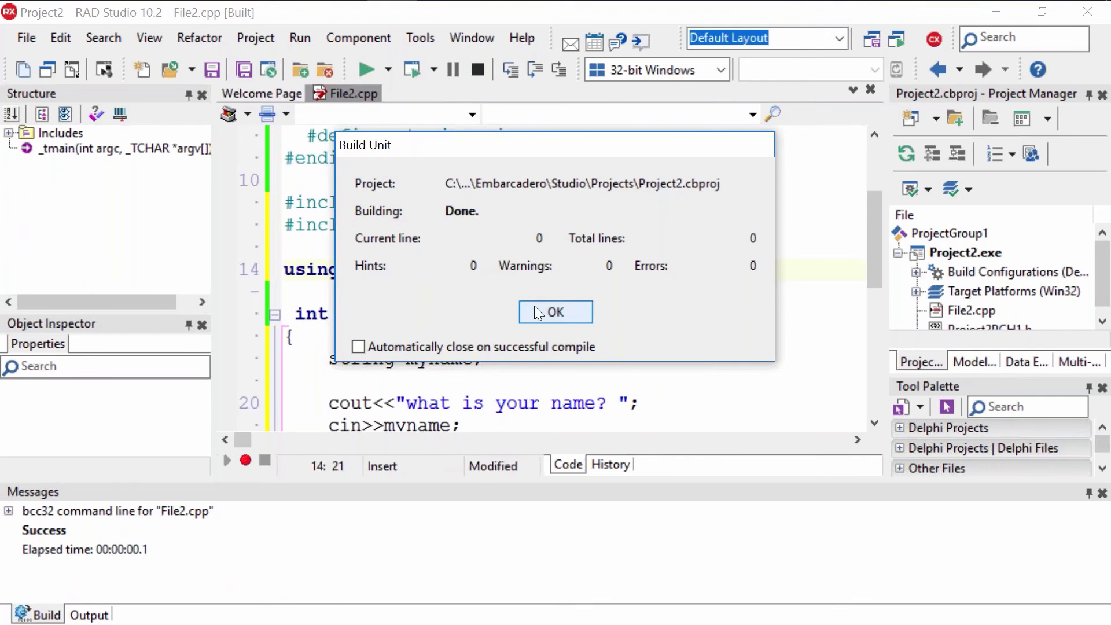
pyautogui.click(555, 311)
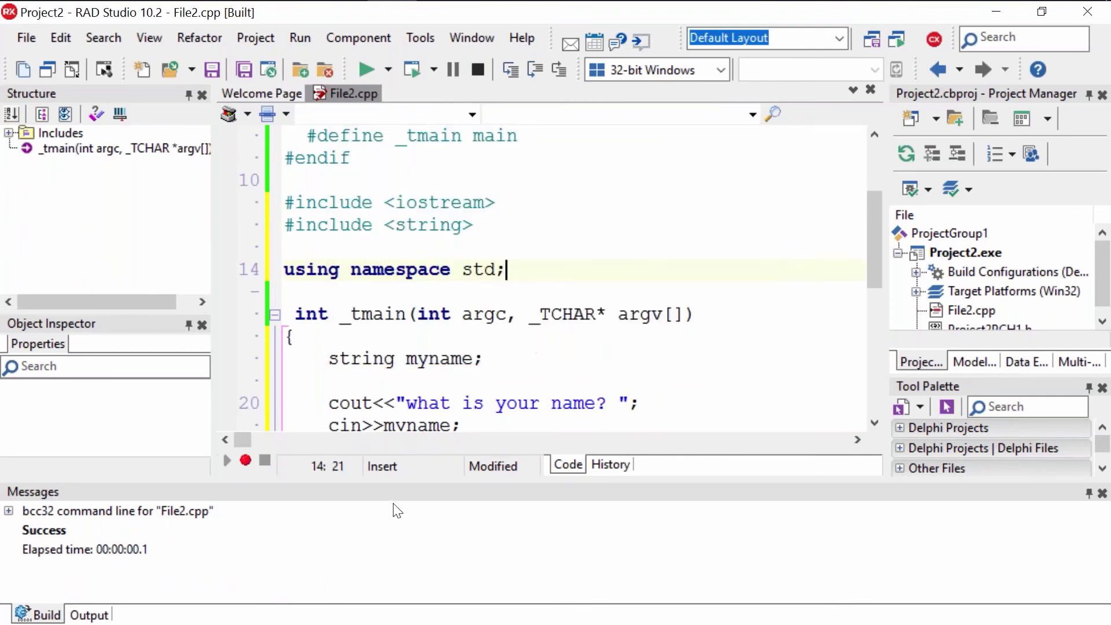
pyautogui.moveTo(411, 154)
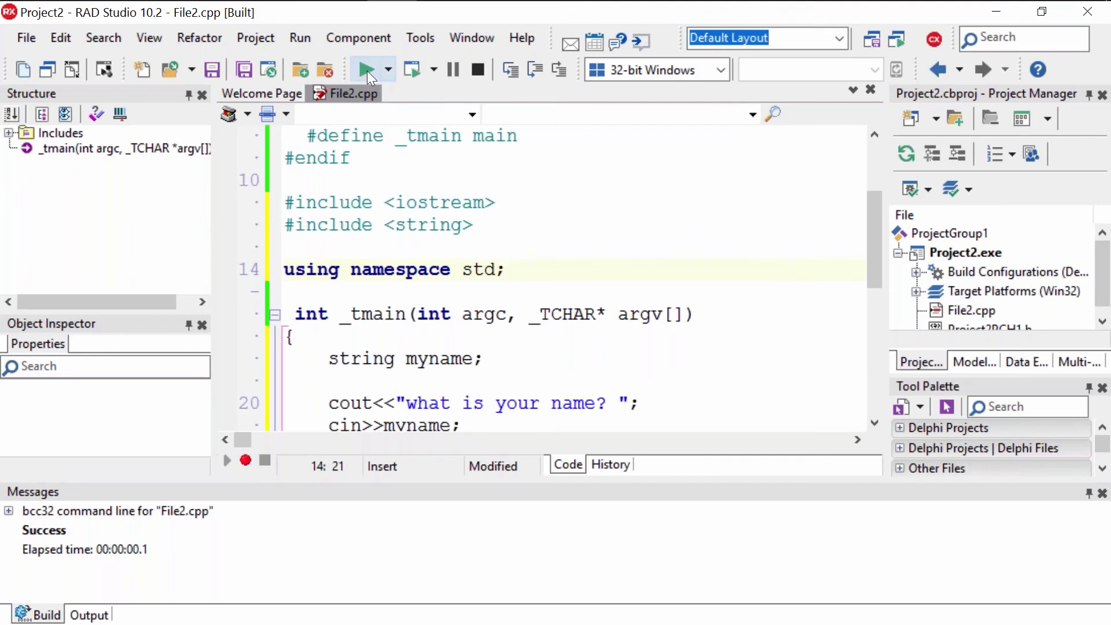
pyautogui.moveTo(368, 70)
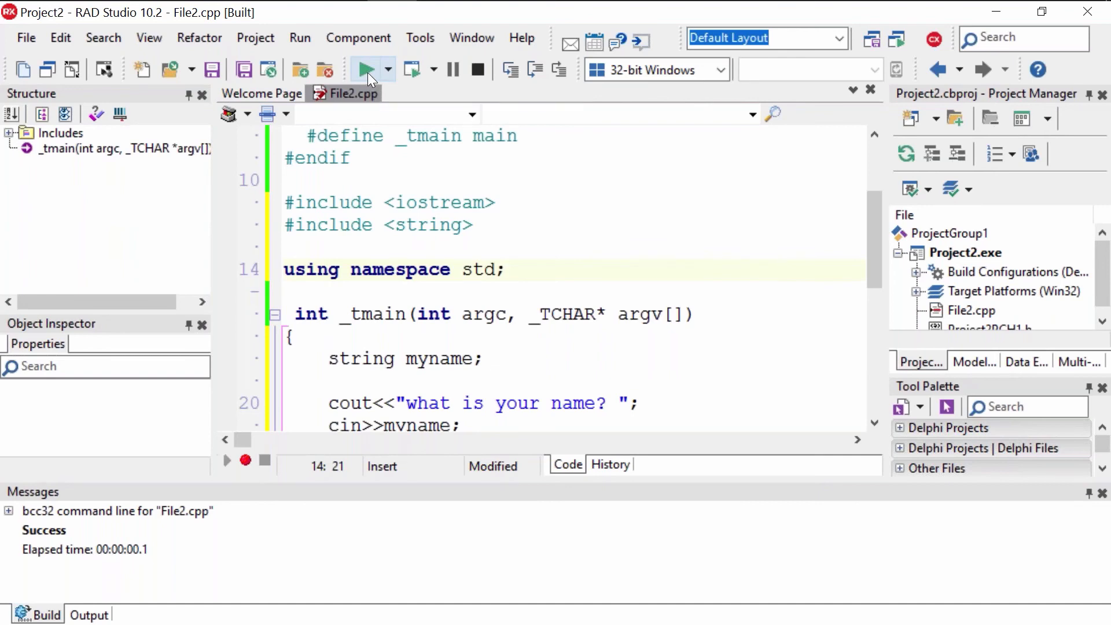
pyautogui.moveTo(402, 68)
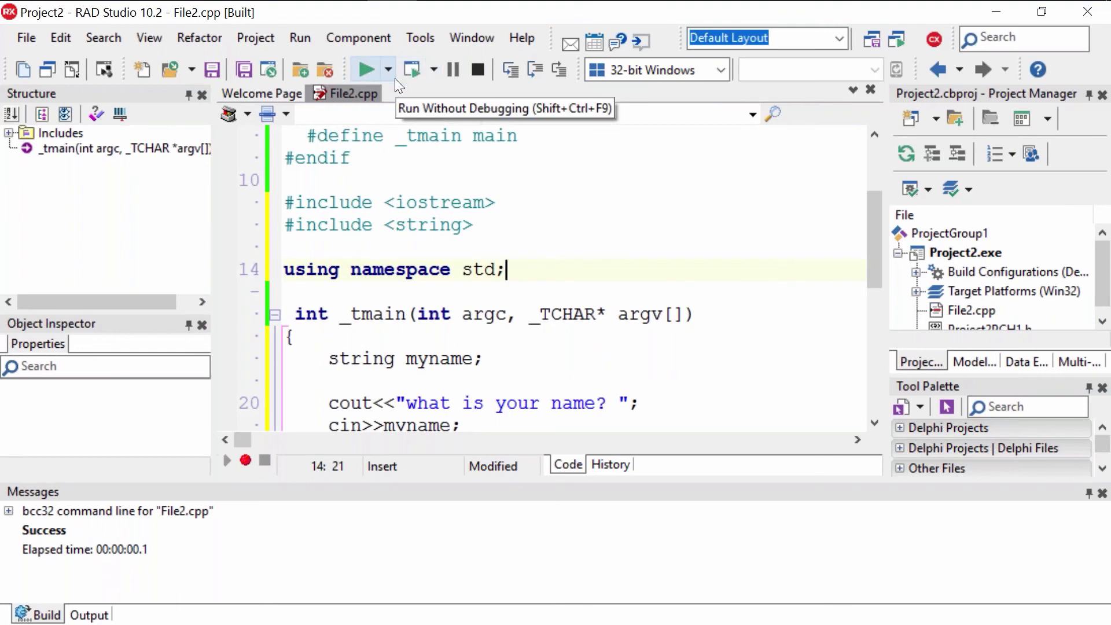
pyautogui.moveTo(413, 71)
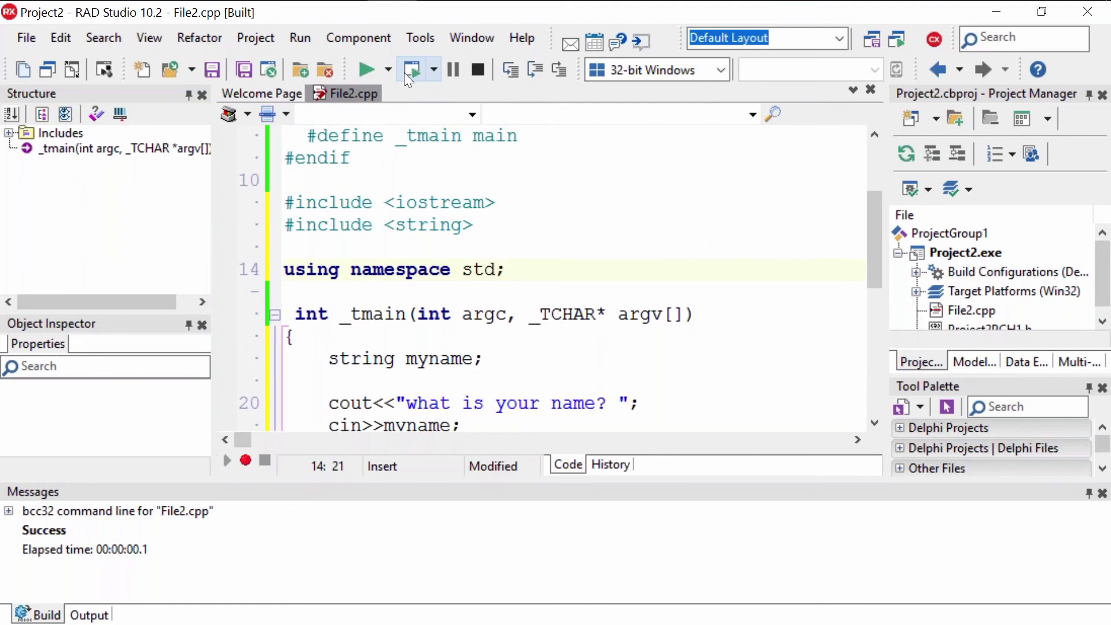
pyautogui.moveTo(367, 69)
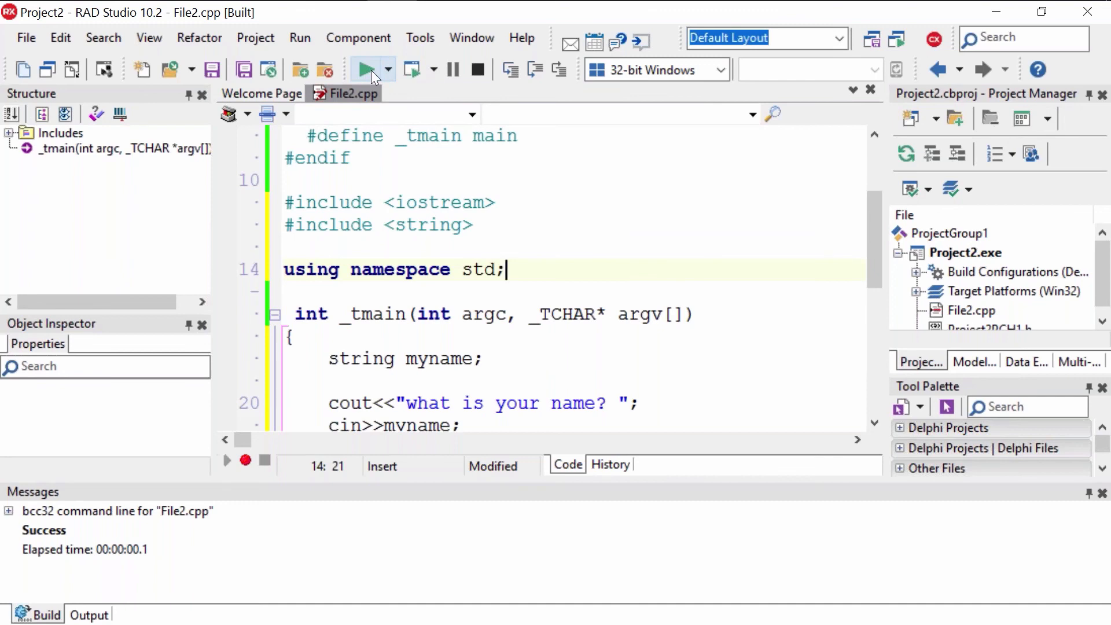
# - Run the program without debugging and answer its prompt with the name Jasmine
pyautogui.click(367, 69)
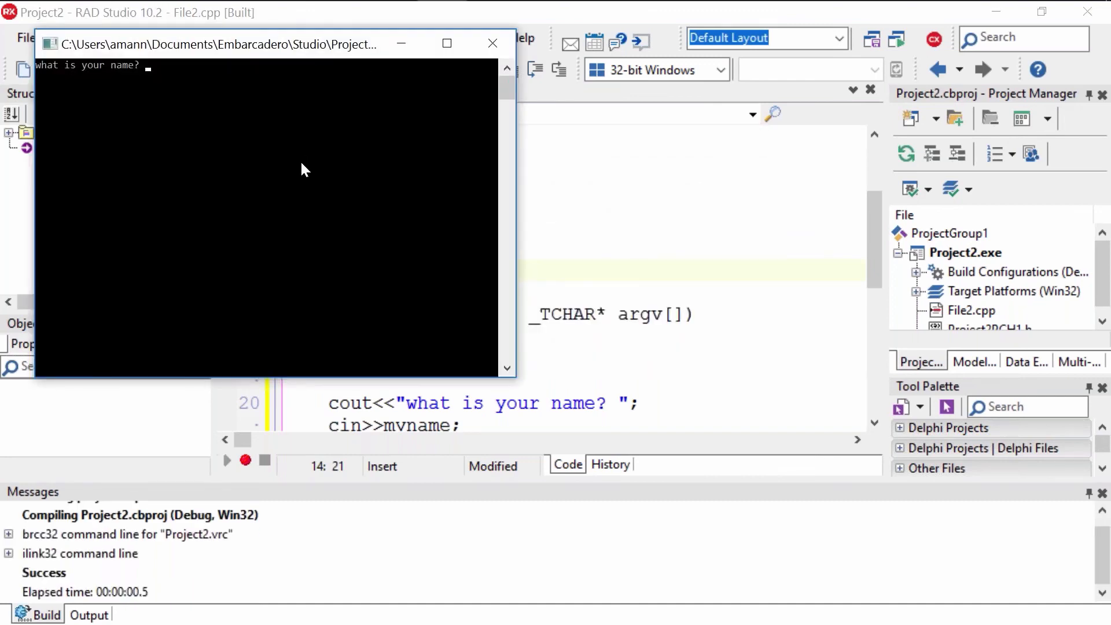
pyautogui.write('Jasmine')
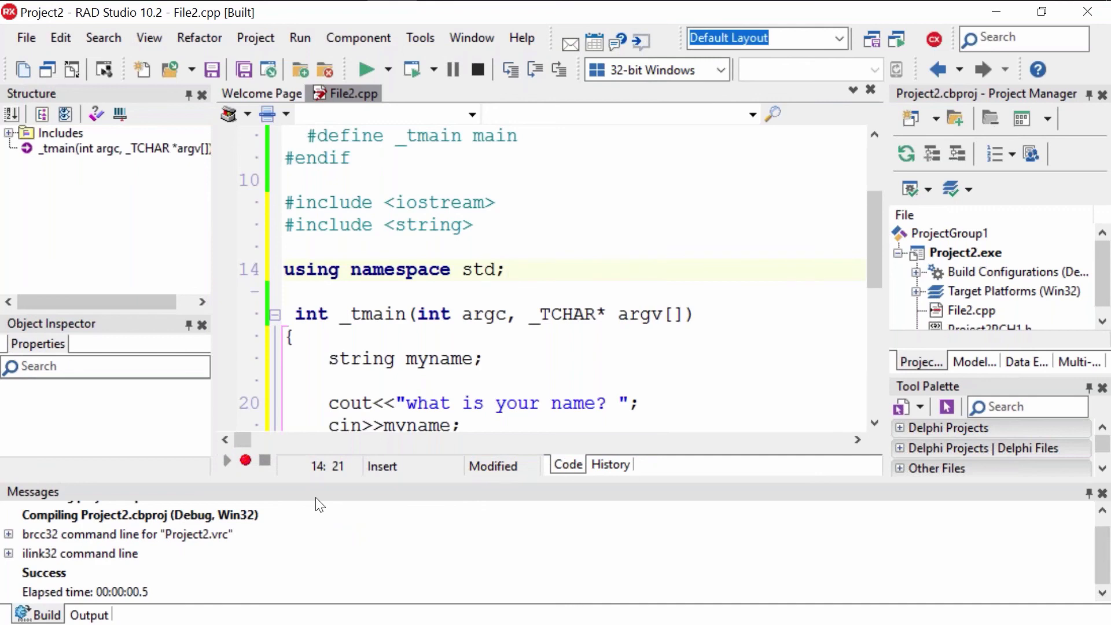
pyautogui.moveTo(351, 524)
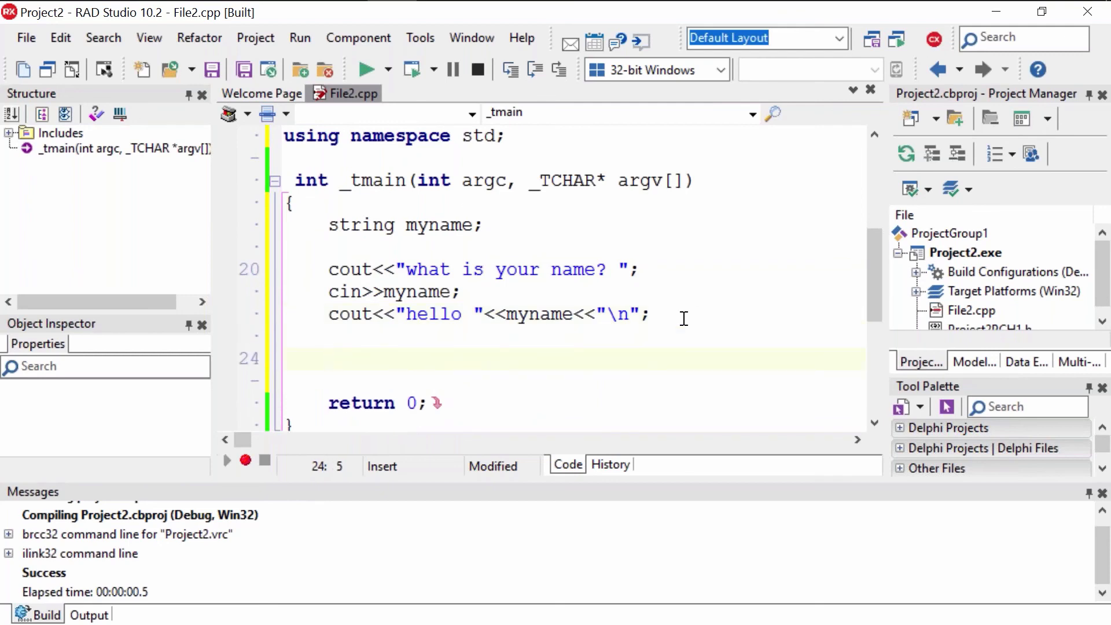
# - Add a getchar(); statement after the hello output so the console waits before closing
pyautogui.write('getchar()')
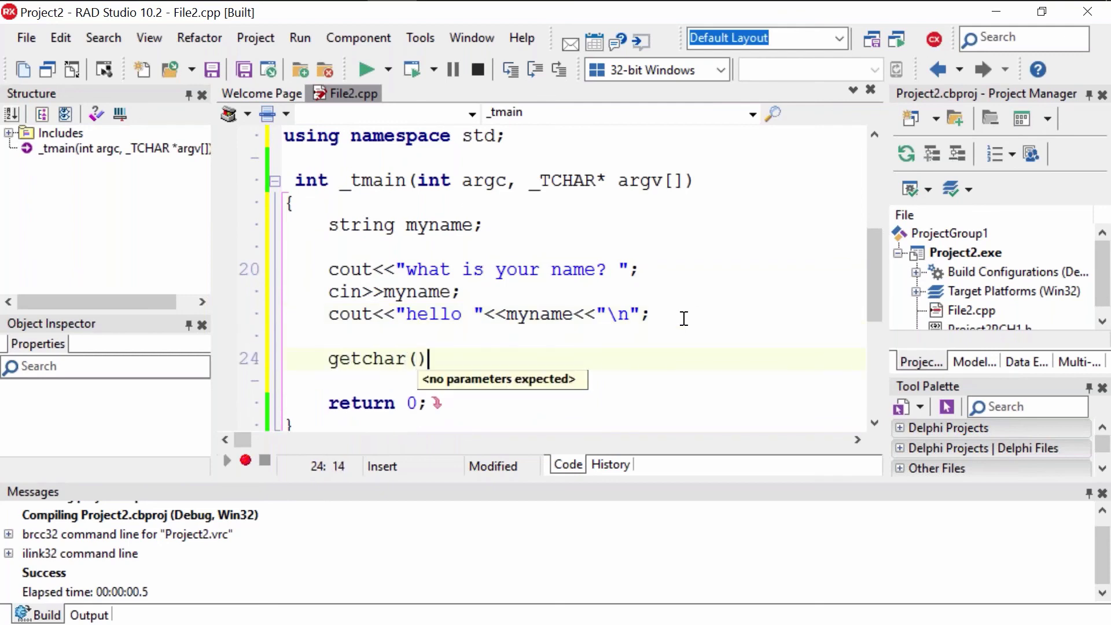
pyautogui.write(';')
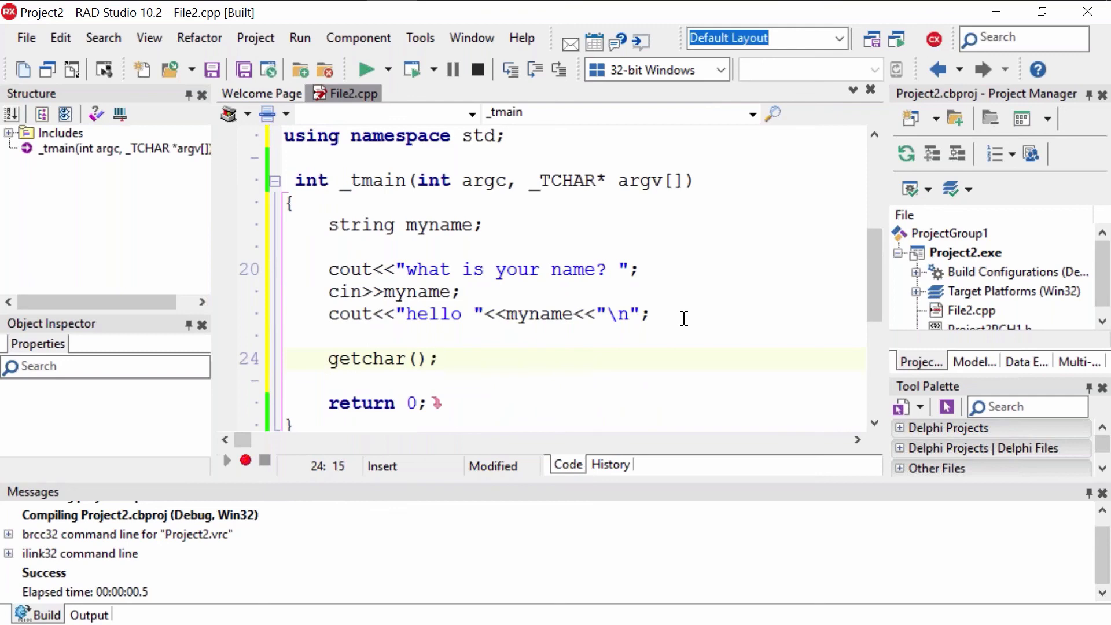
pyautogui.click(442, 359)
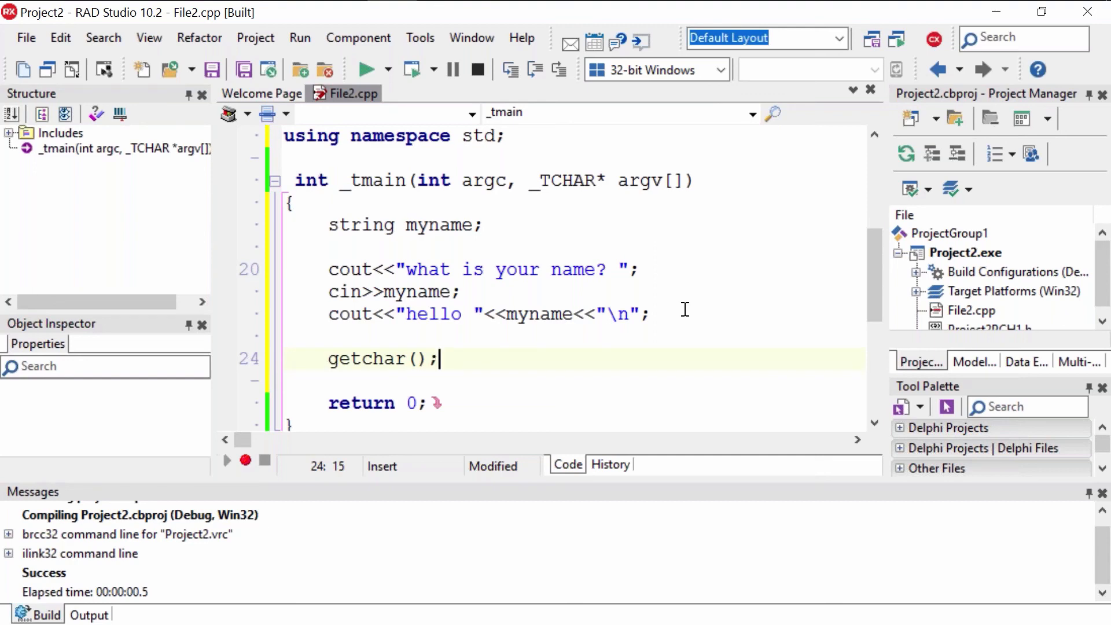
# - Compile File2.cpp via Project > Build, run the program and answer with jasmine
pyautogui.click(254, 37)
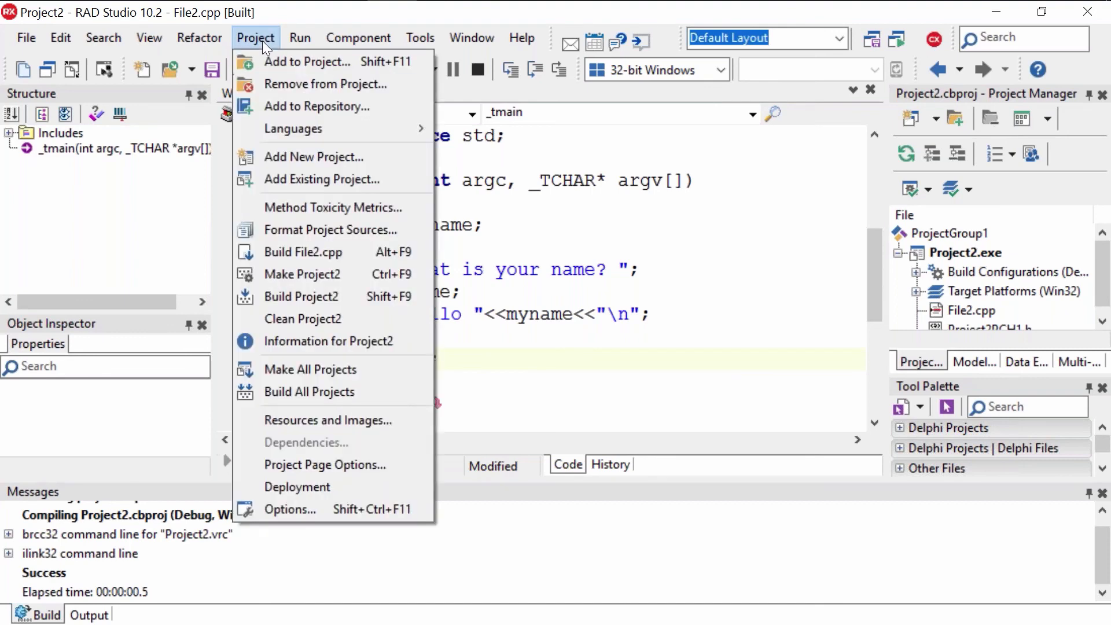
pyautogui.click(302, 252)
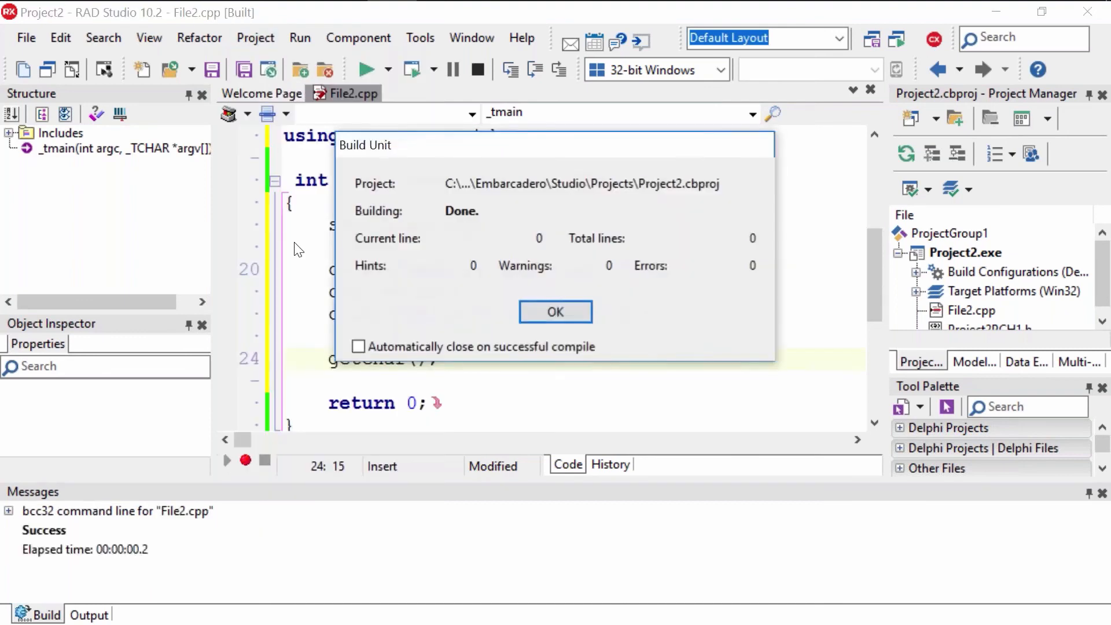
pyautogui.moveTo(556, 311)
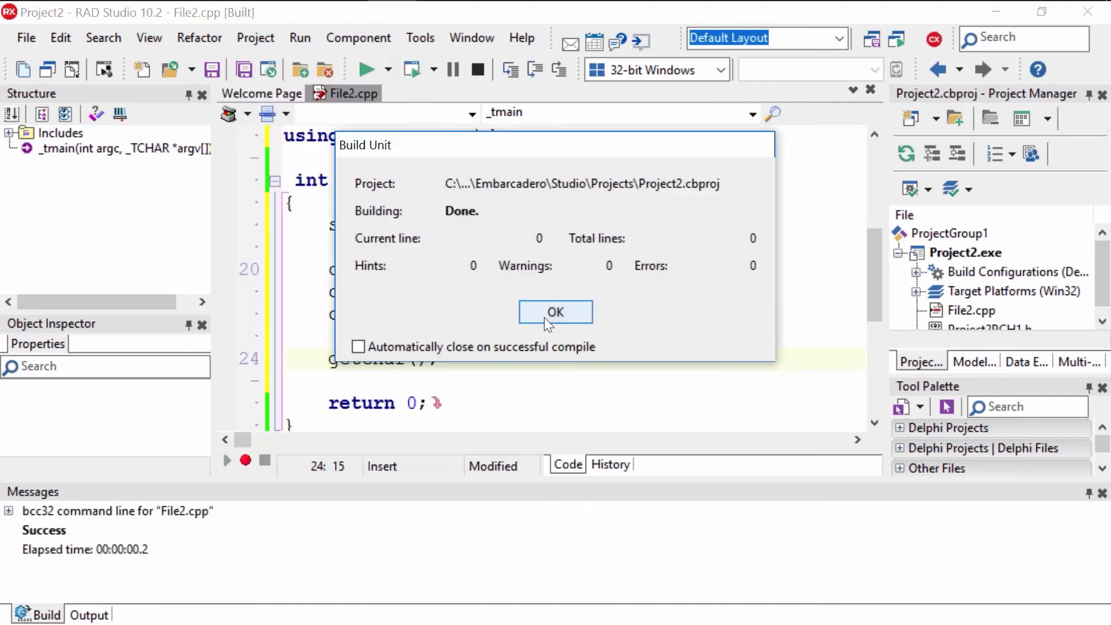
pyautogui.click(555, 311)
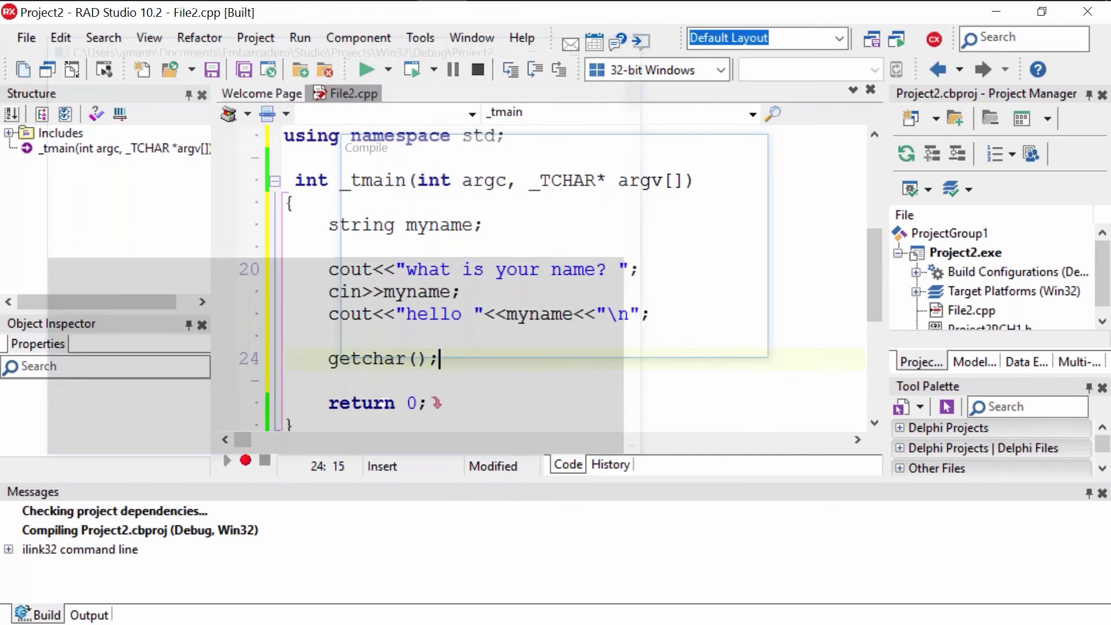
pyautogui.write('jasmine')
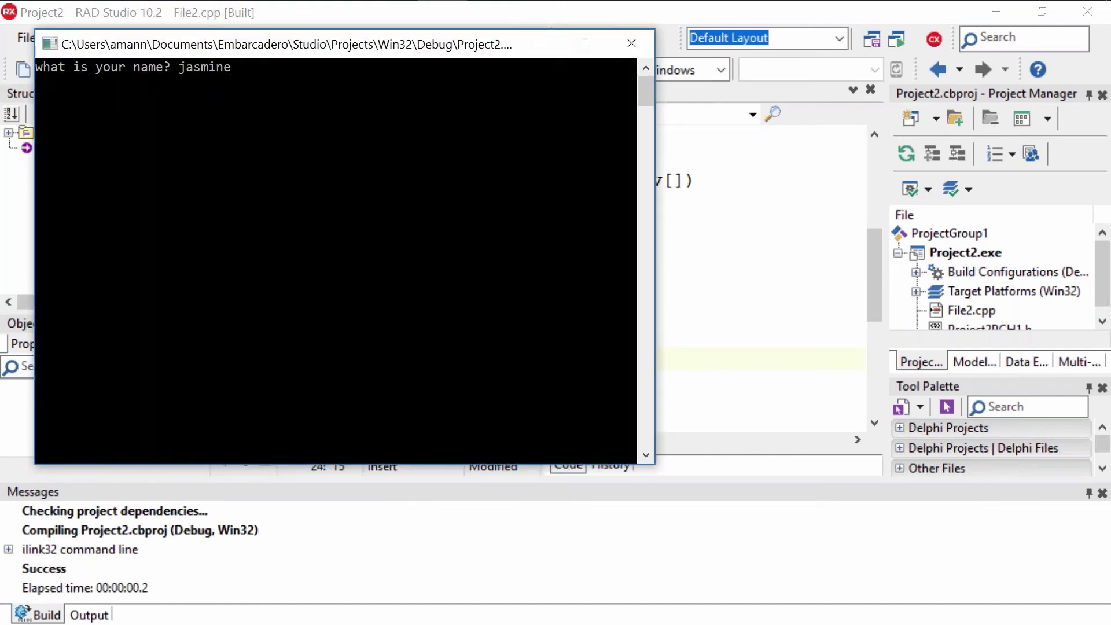
# - Add a second getchar(); call below the first one in _tmain
pyautogui.click(630, 43)
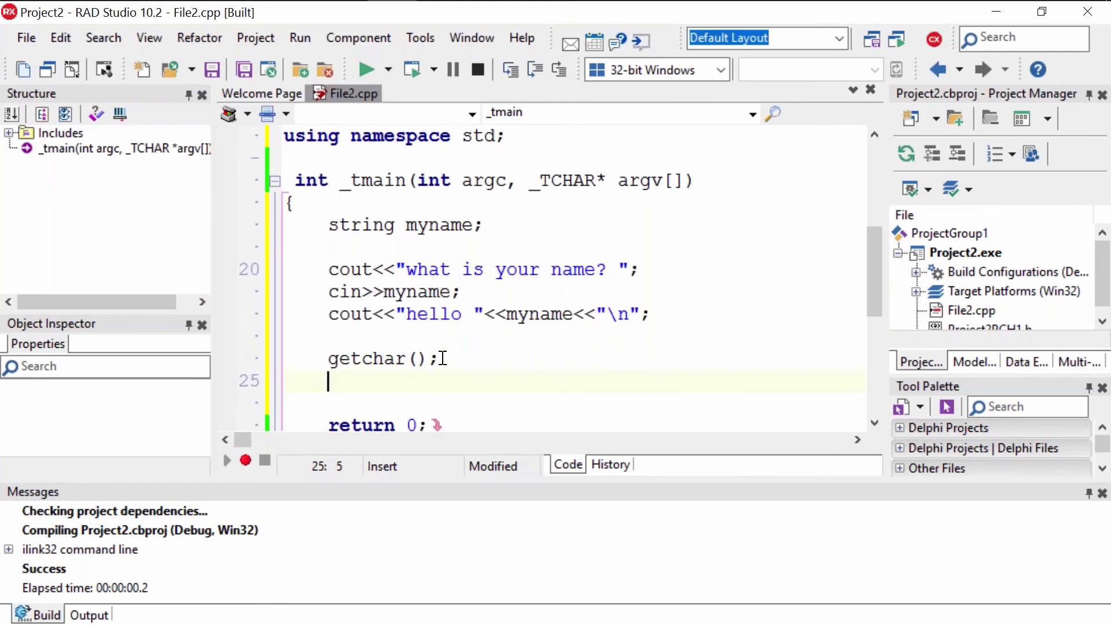
pyautogui.write('getchar()')
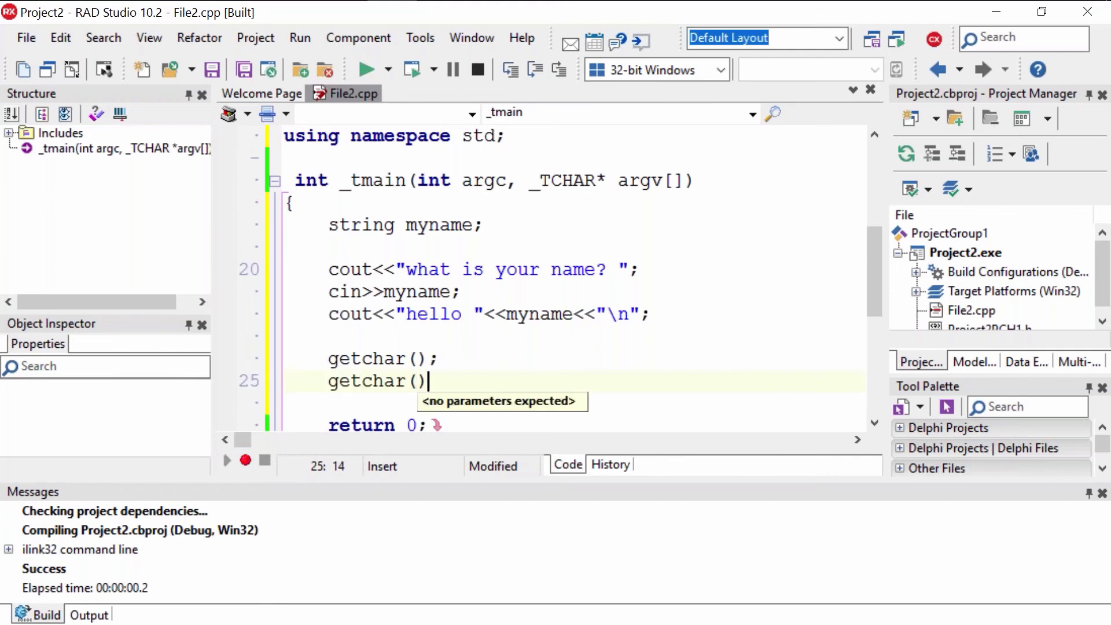
pyautogui.write(';')
pyautogui.write('j')
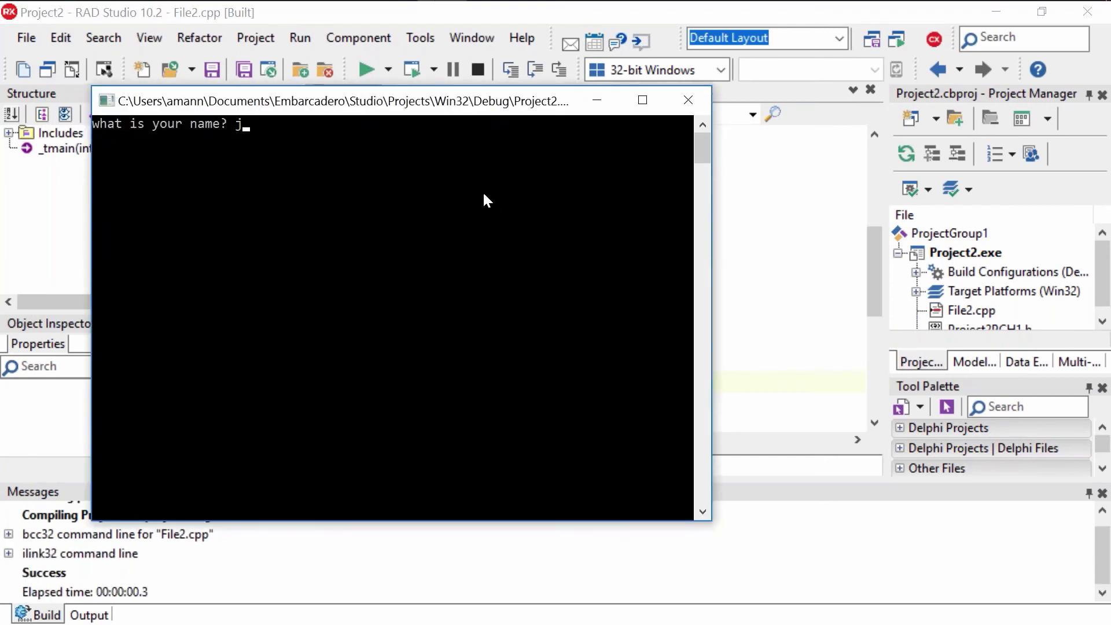
# - Answer the running console's prompt with the name so it greets jasmine and stays open
pyautogui.write('asmine')
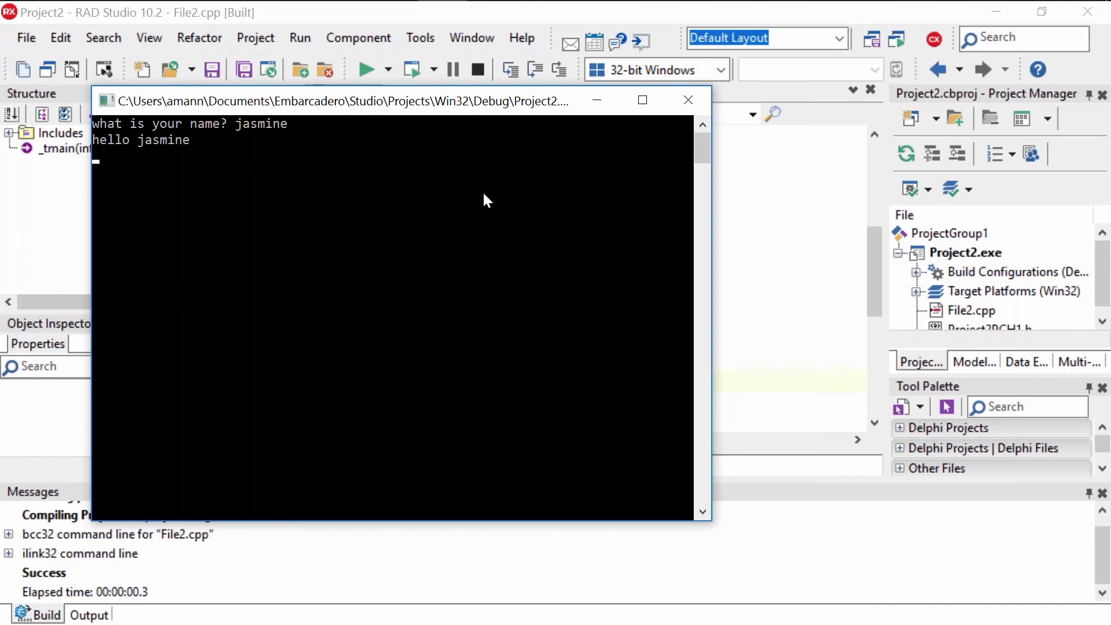
pyautogui.moveTo(435, 184)
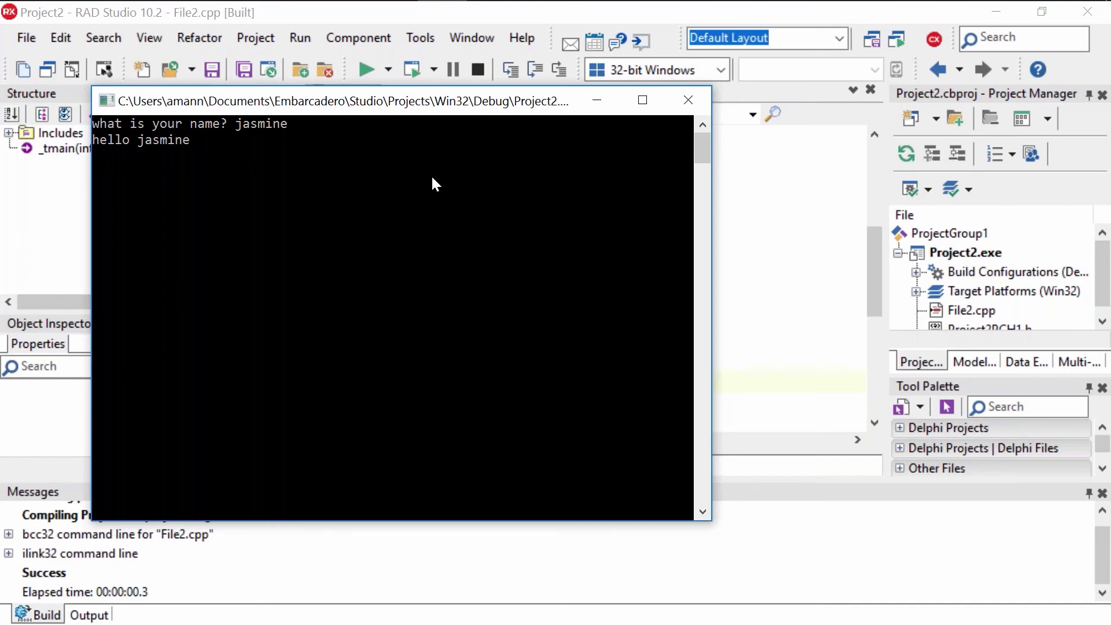